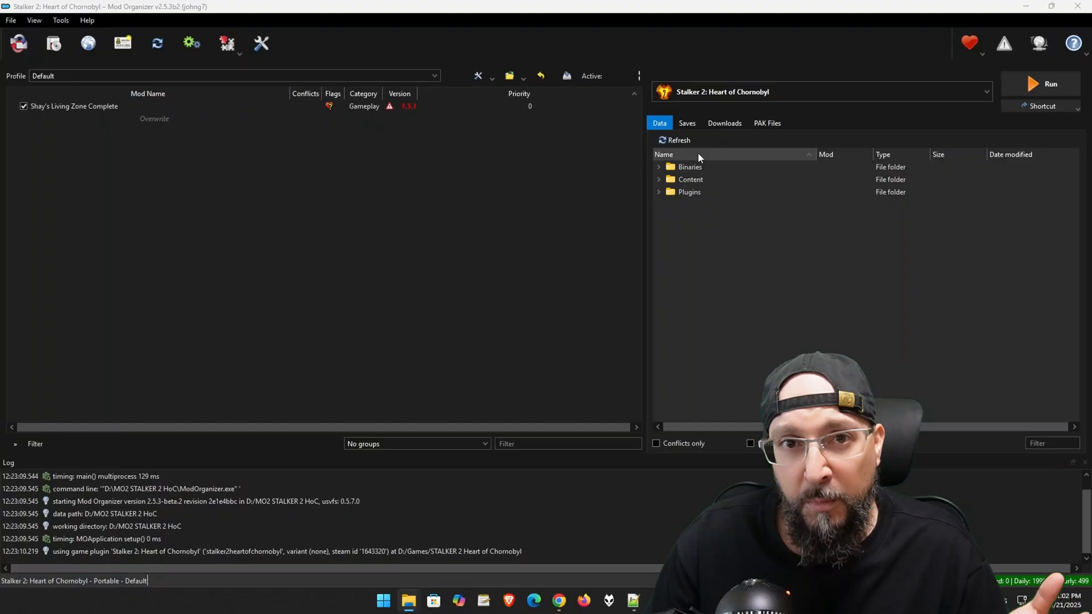
pyautogui.moveTo(730, 276)
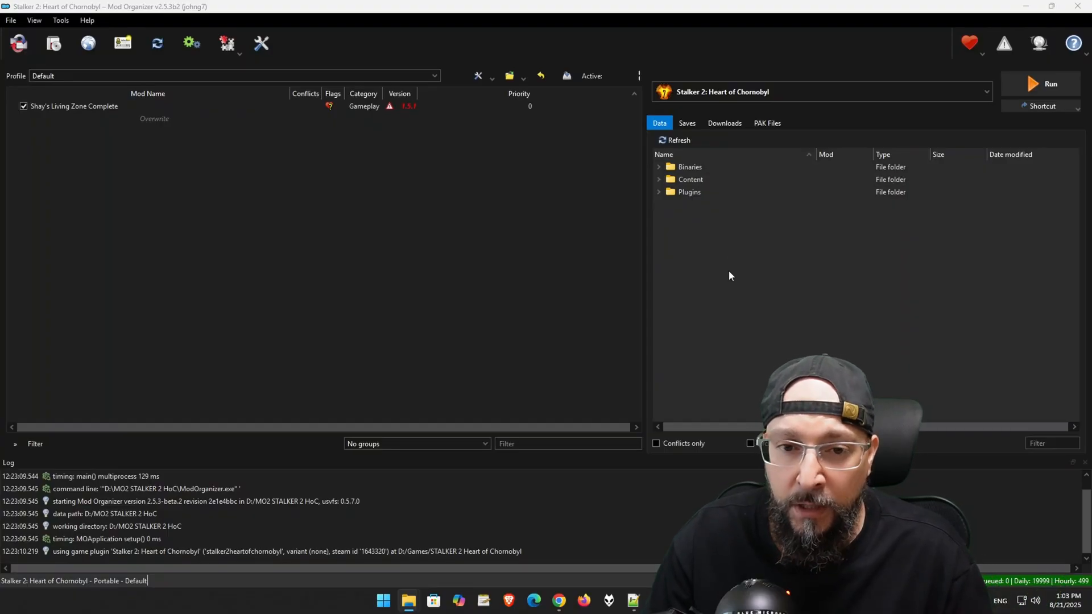
pyautogui.moveTo(848, 302)
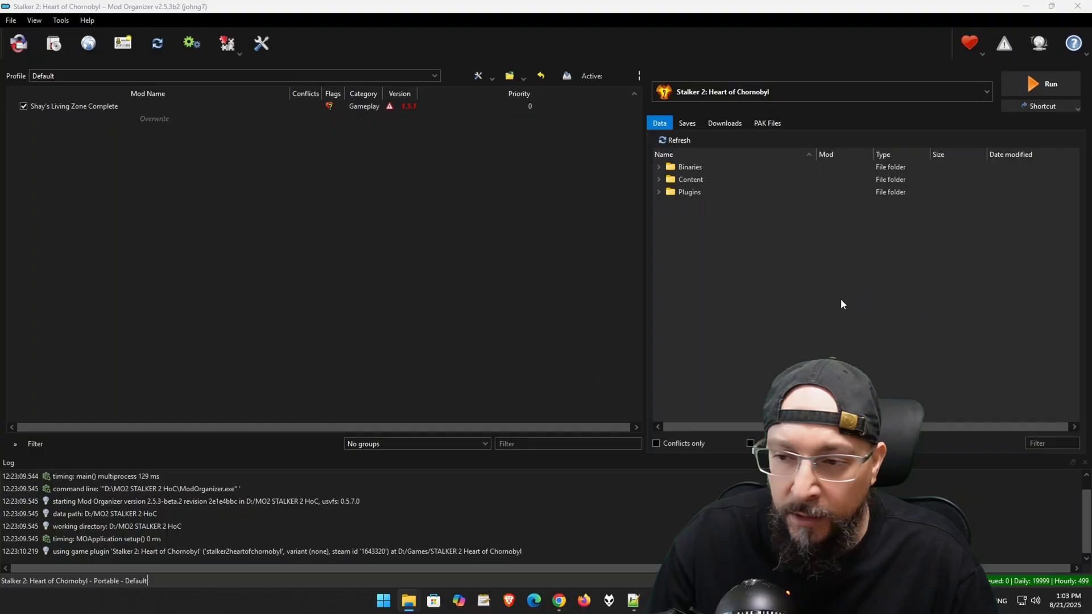
pyautogui.moveTo(762, 286)
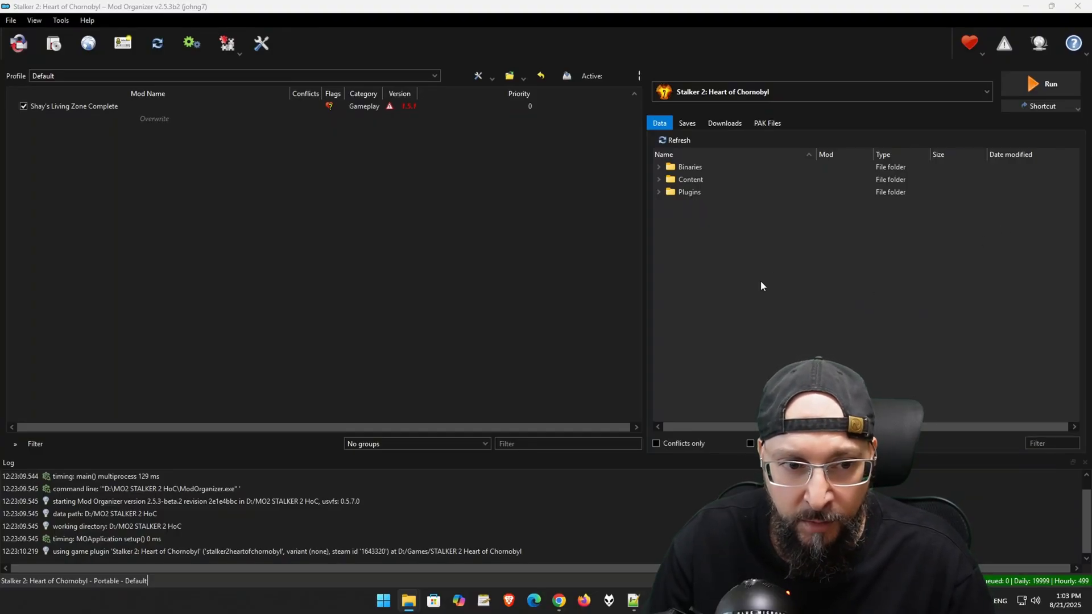
pyautogui.moveTo(80, 159)
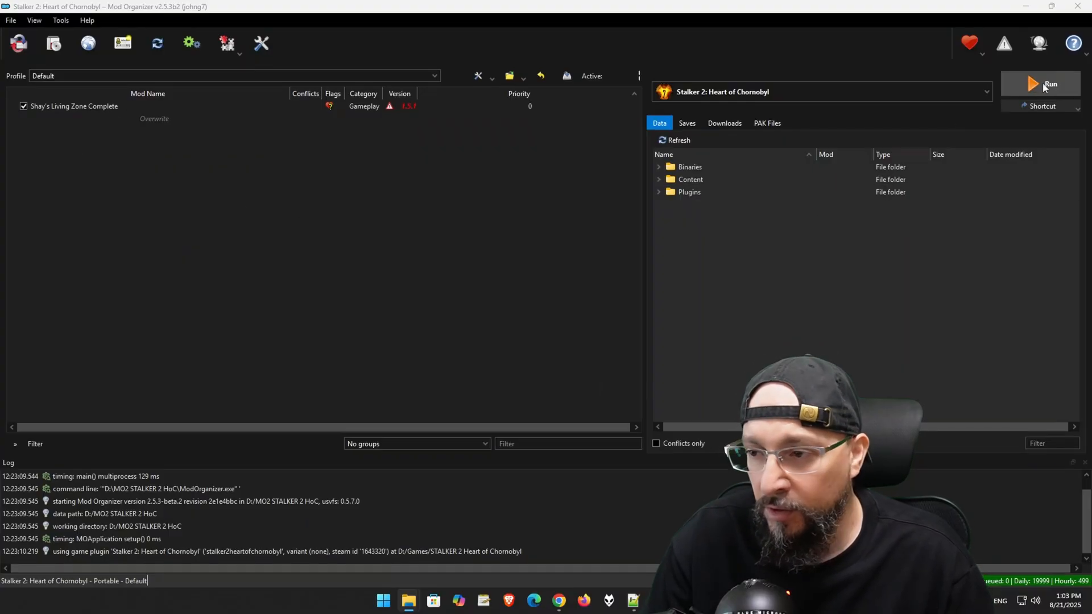
# Step: Launch STALKER 2 from MO2 and review Graphics options, confirming Epic quality with DLSS frame generation on
pyautogui.click(1051, 83)
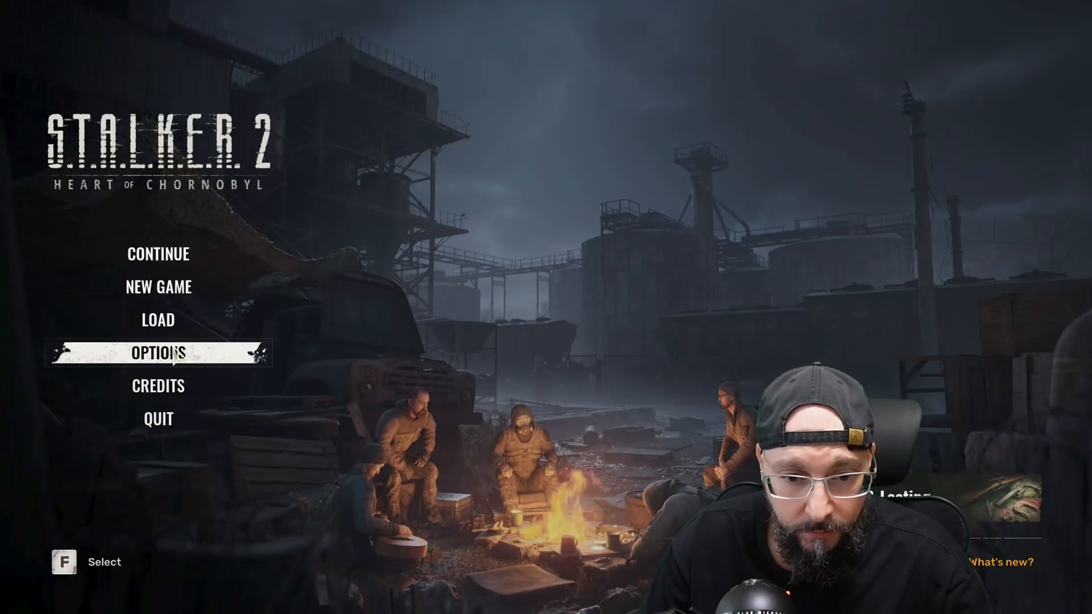
pyautogui.click(157, 352)
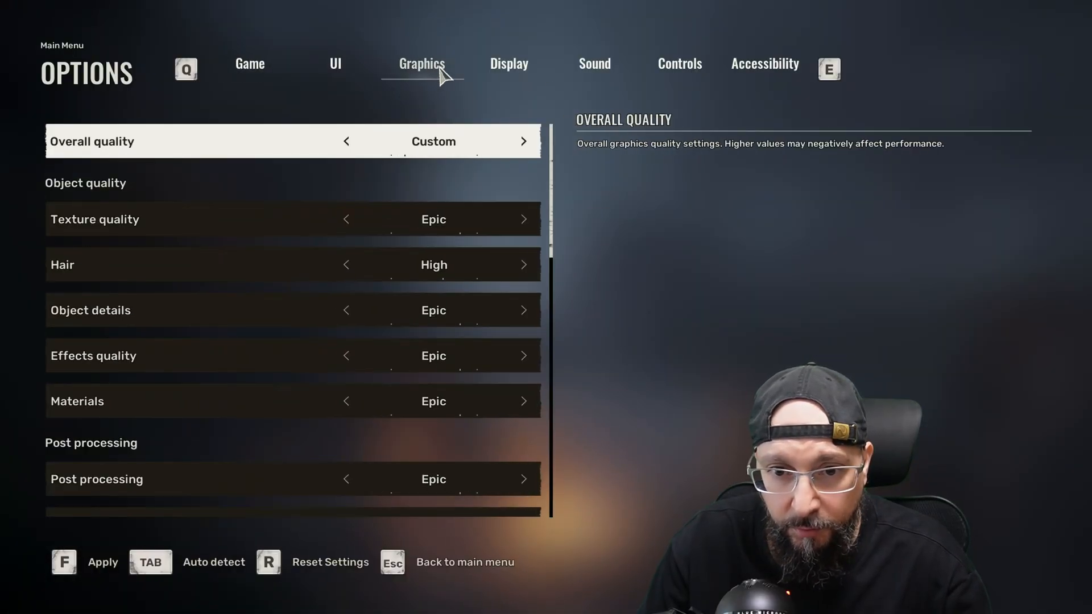
pyautogui.scroll(-3)
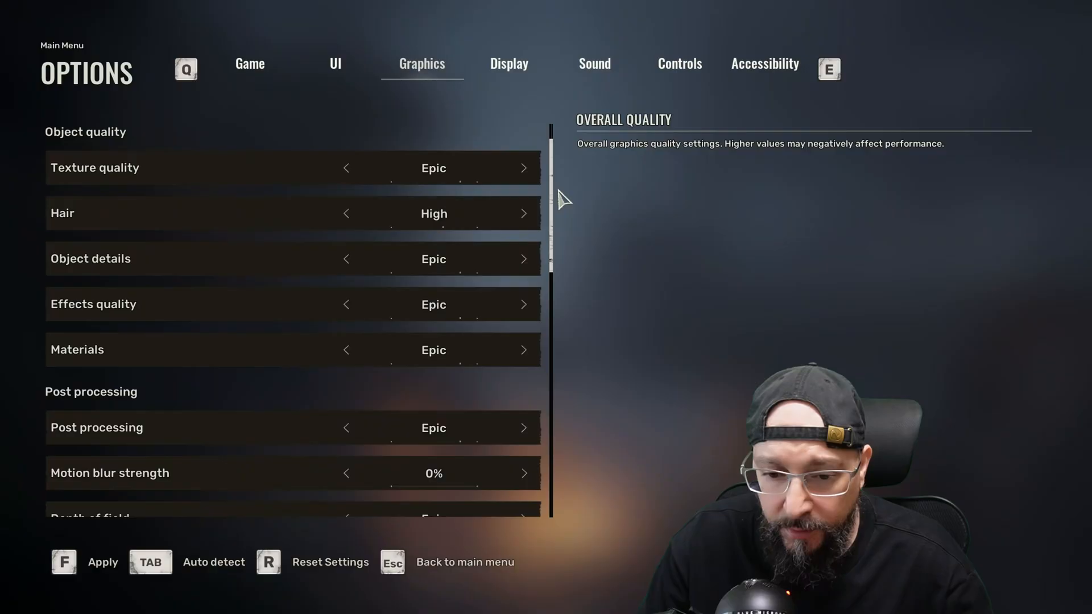
pyautogui.scroll(-3)
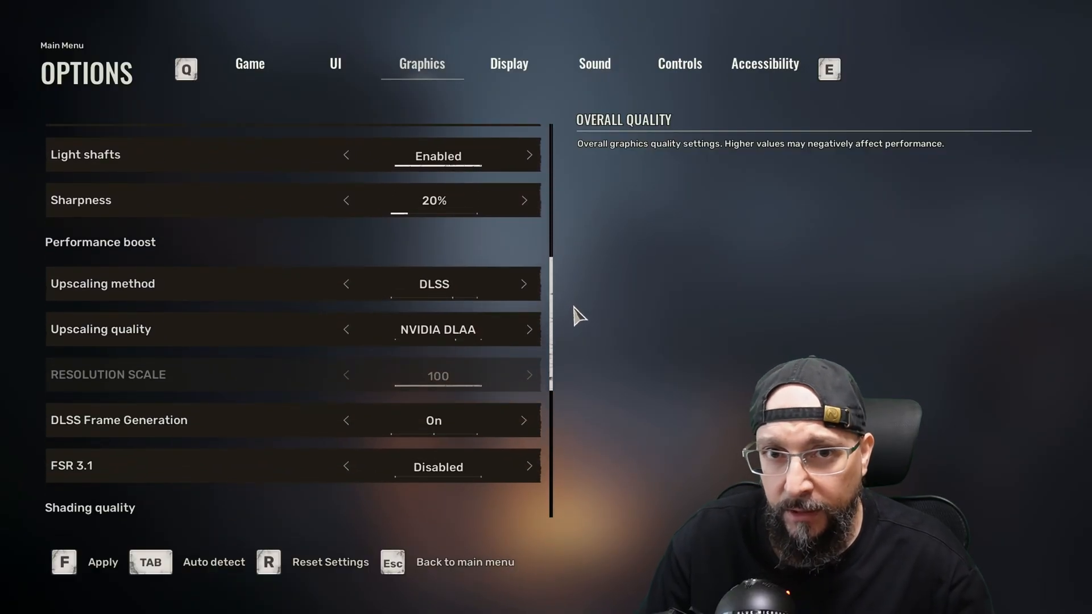
pyautogui.scroll(-3)
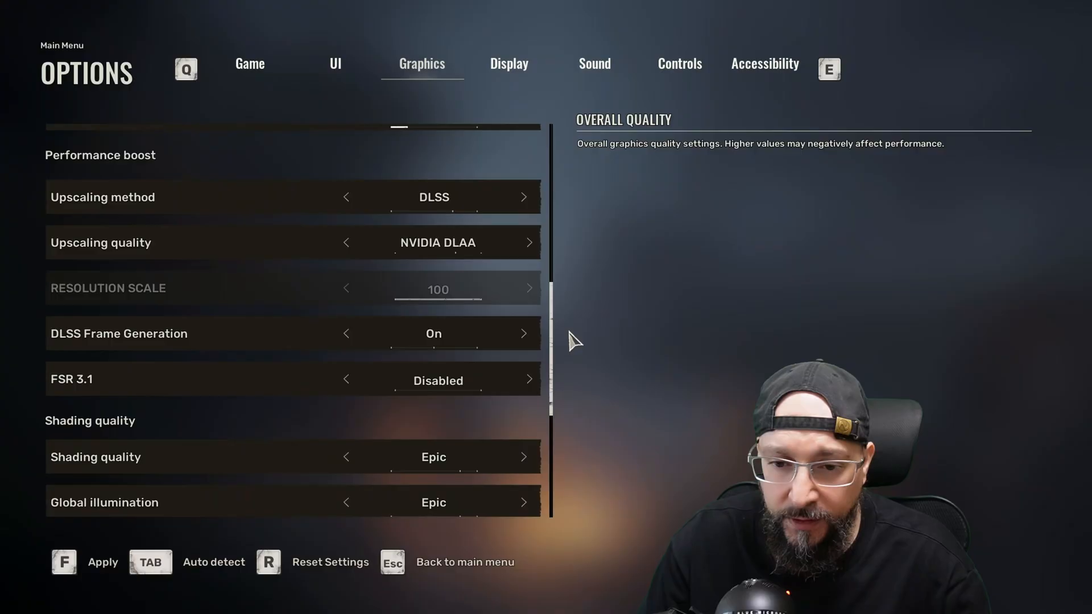
pyautogui.scroll(-3)
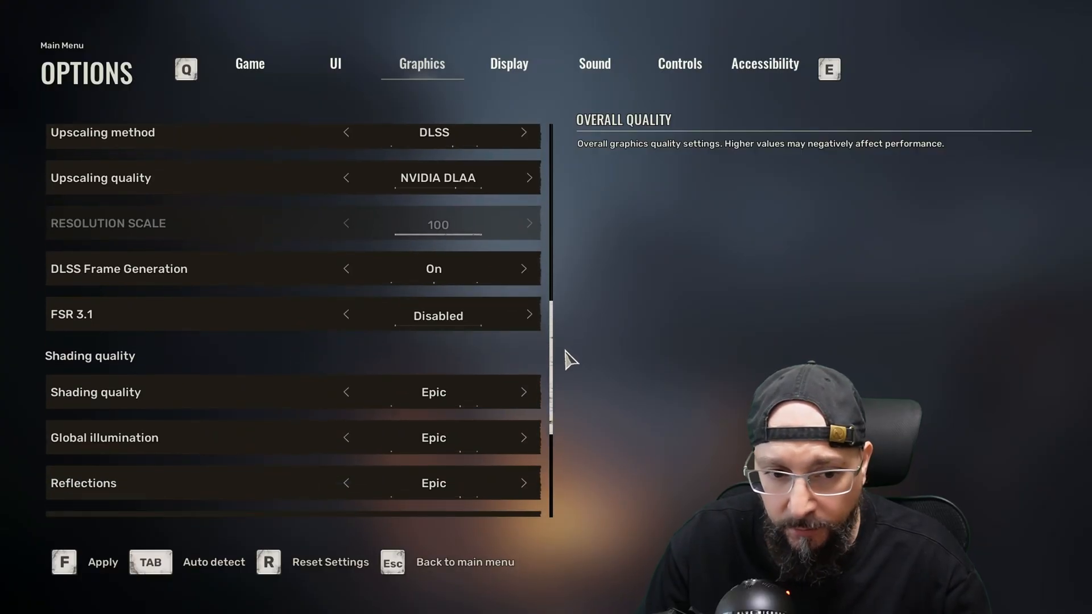
pyautogui.scroll(3)
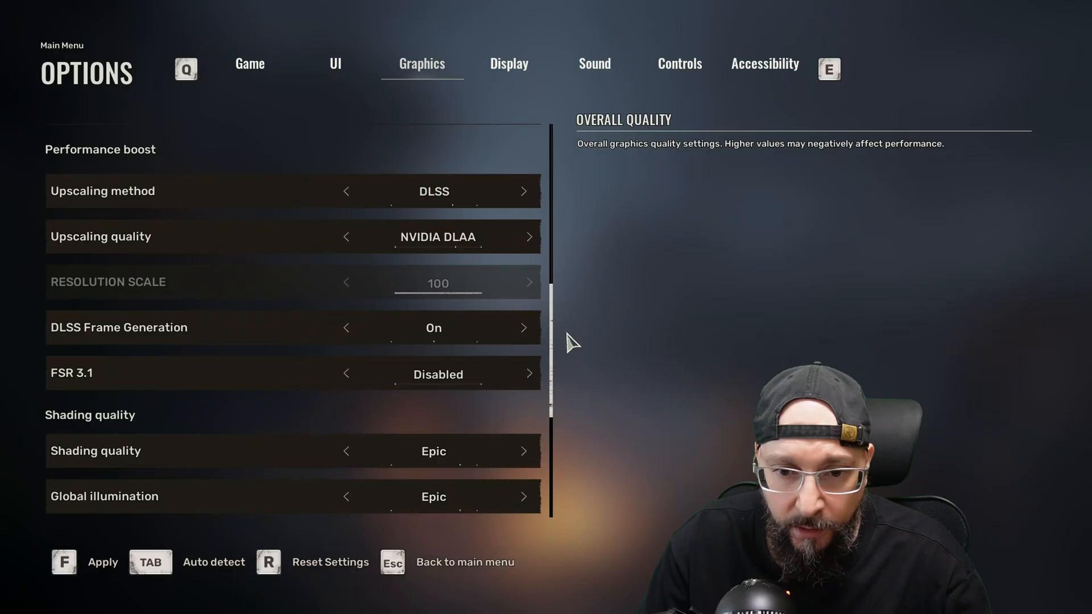
pyautogui.moveTo(441, 270)
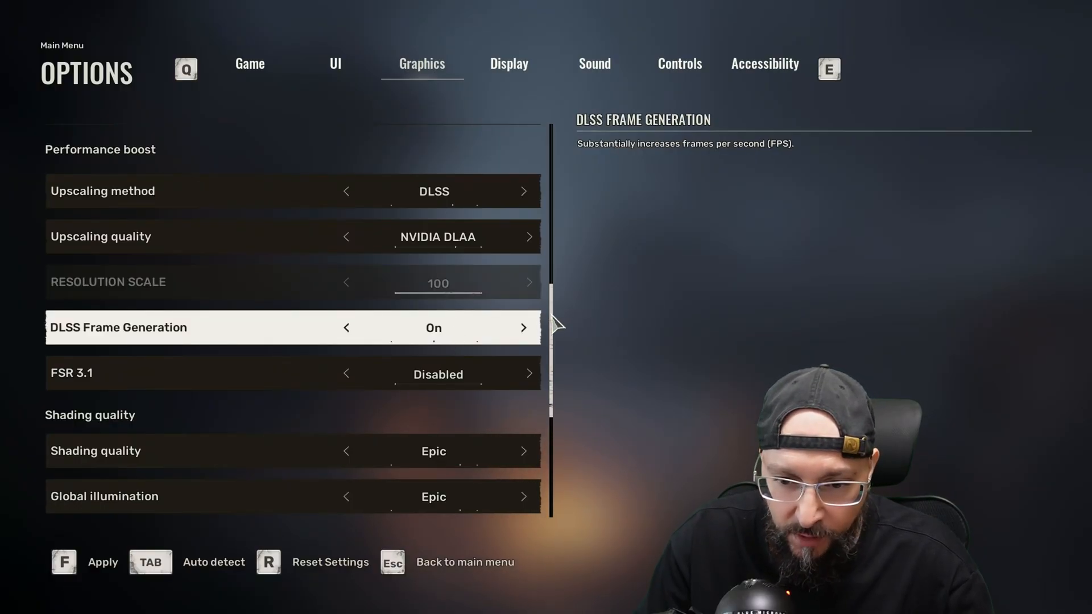
pyautogui.scroll(-3)
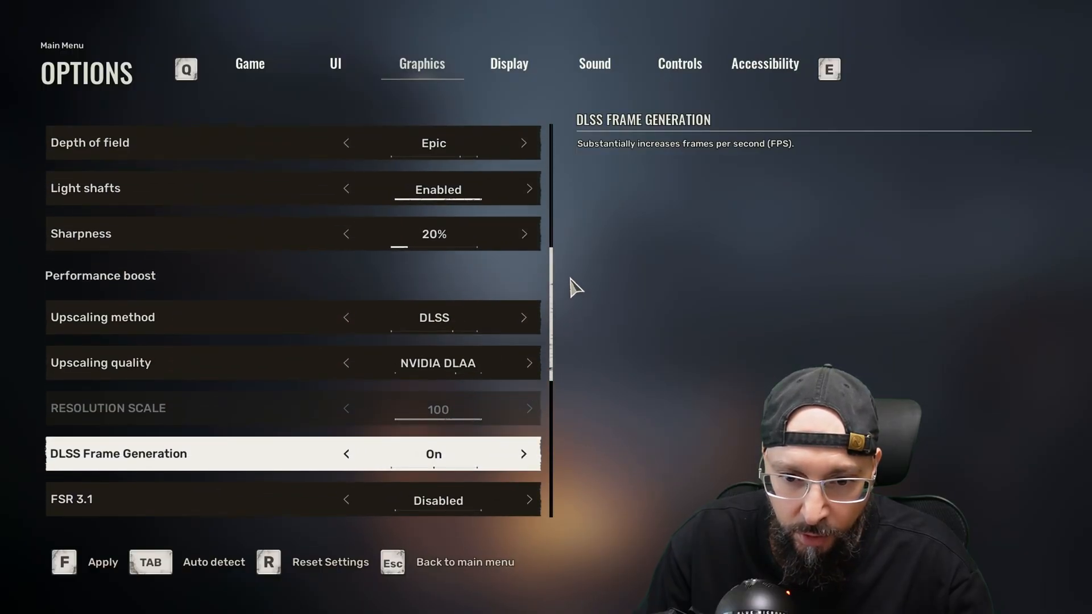
pyautogui.scroll(3)
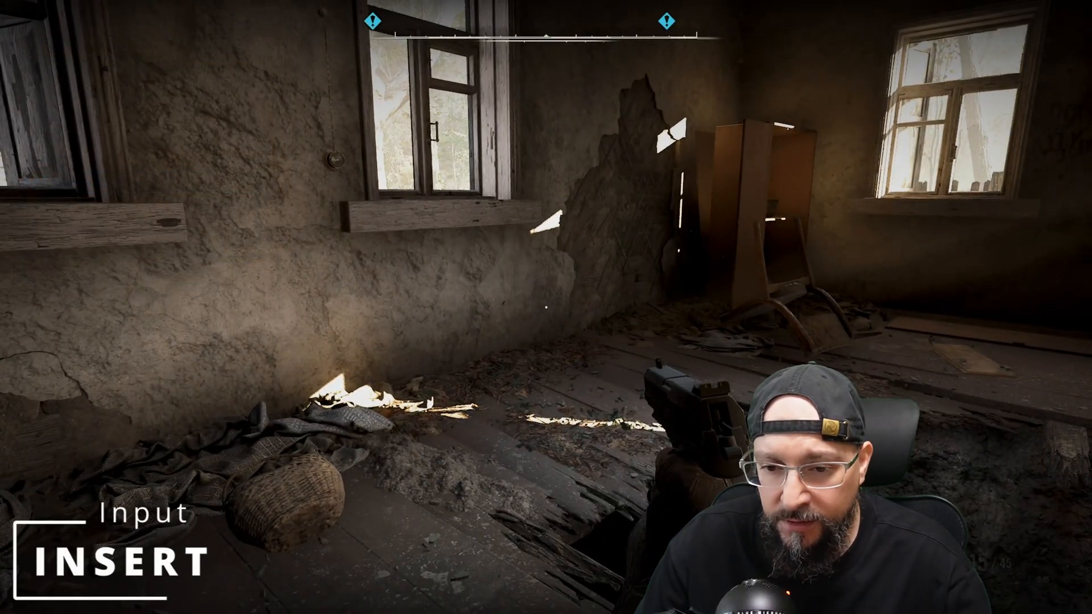
pyautogui.press('insert')
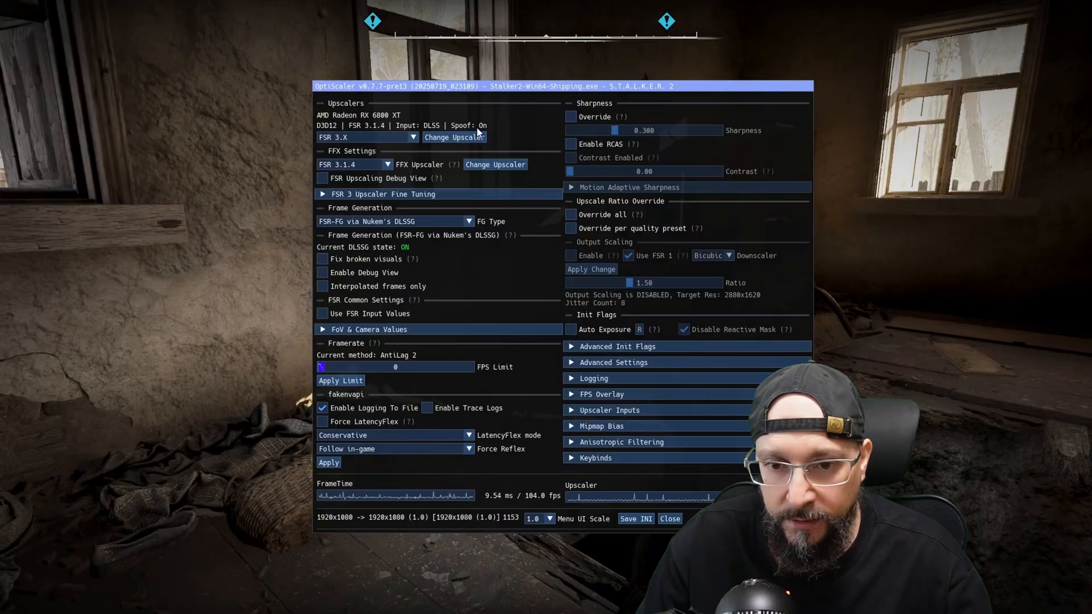
pyautogui.moveTo(352, 261)
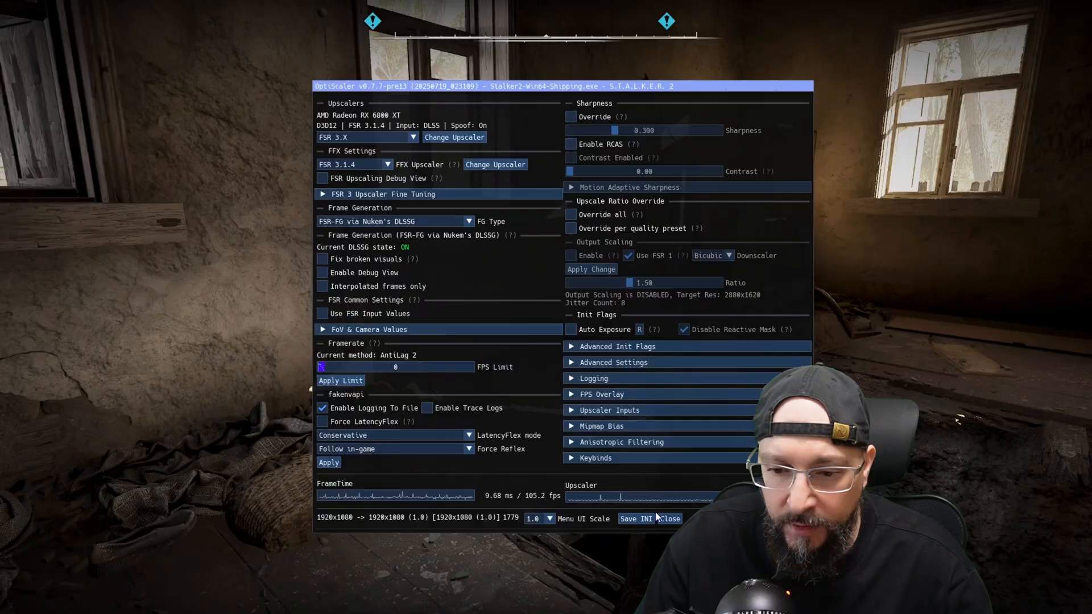
pyautogui.click(670, 518)
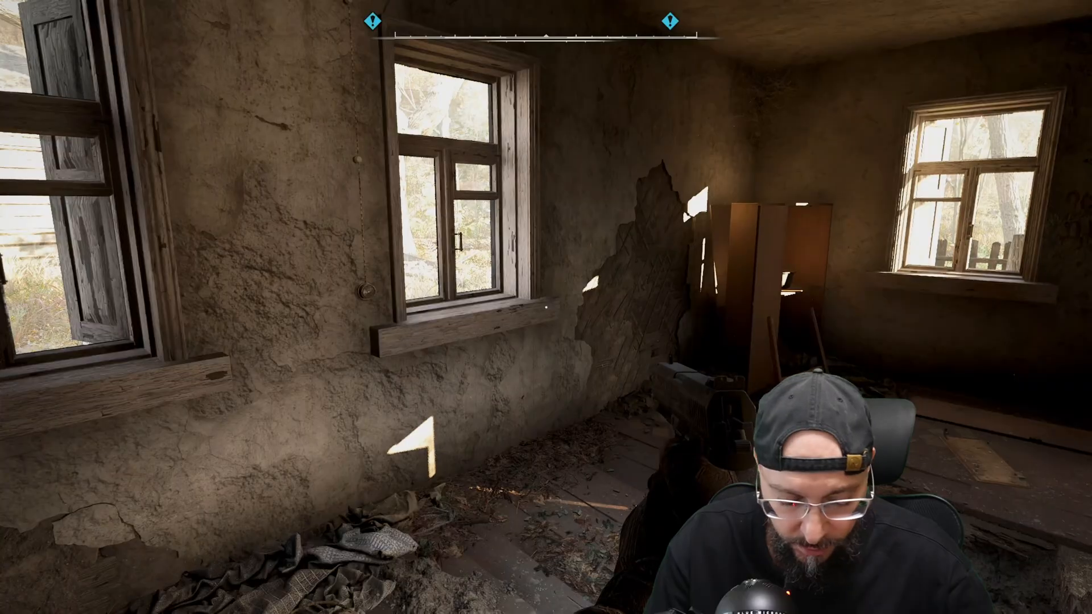
# Step: Quit STALKER 2 from the pause menu, returning to Mod Organizer 2
pyautogui.press('alt+shift+l')
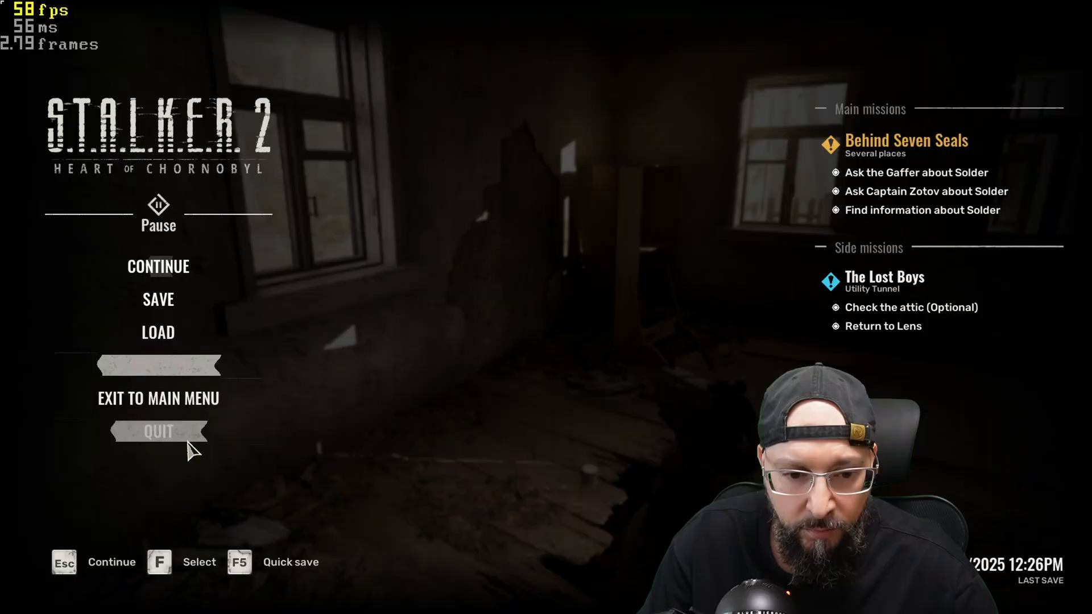
pyautogui.click(158, 431)
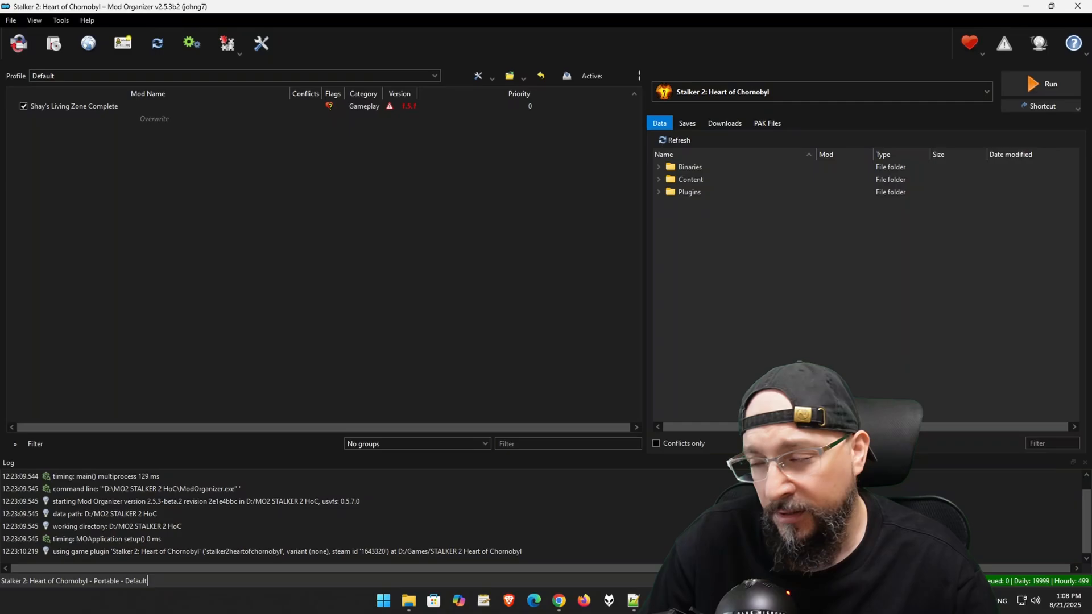
# Step: Check DLSS Swapper for app updates and acknowledge the no-updates message
pyautogui.click(1050, 84)
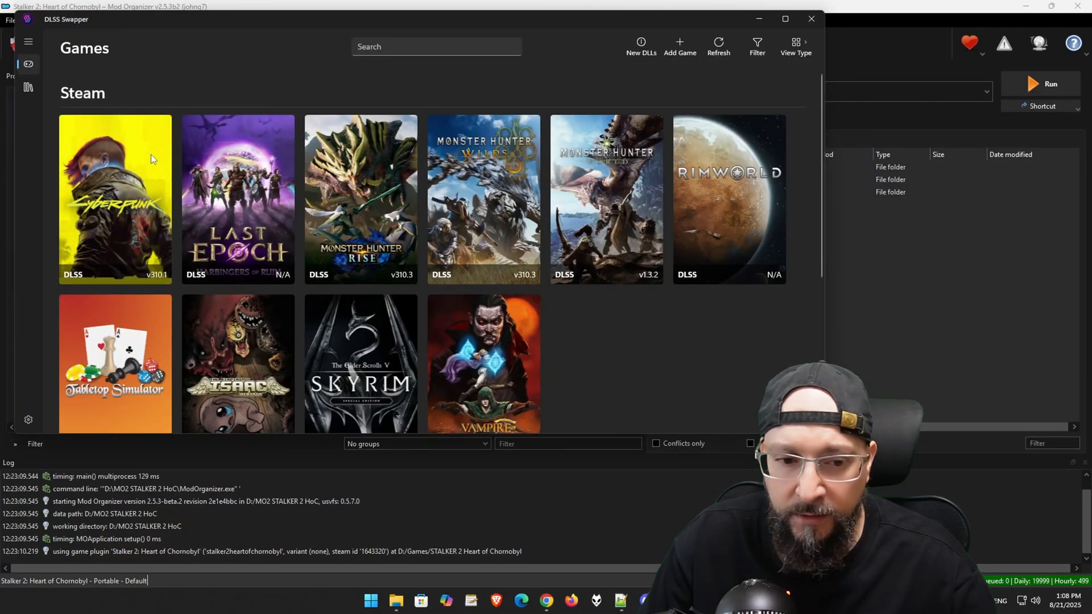
pyautogui.click(28, 419)
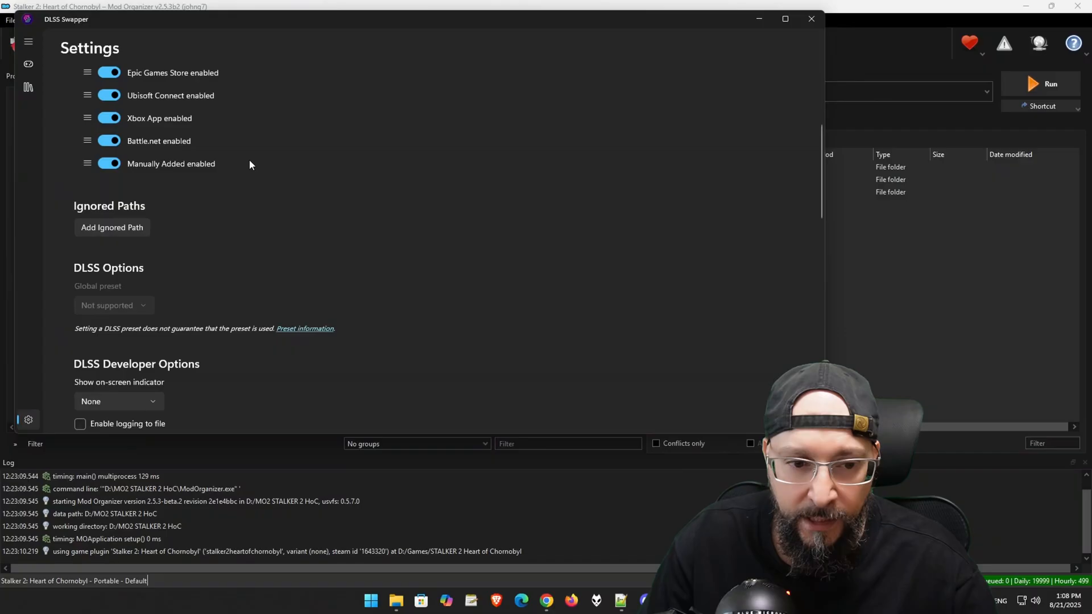
pyautogui.scroll(-3)
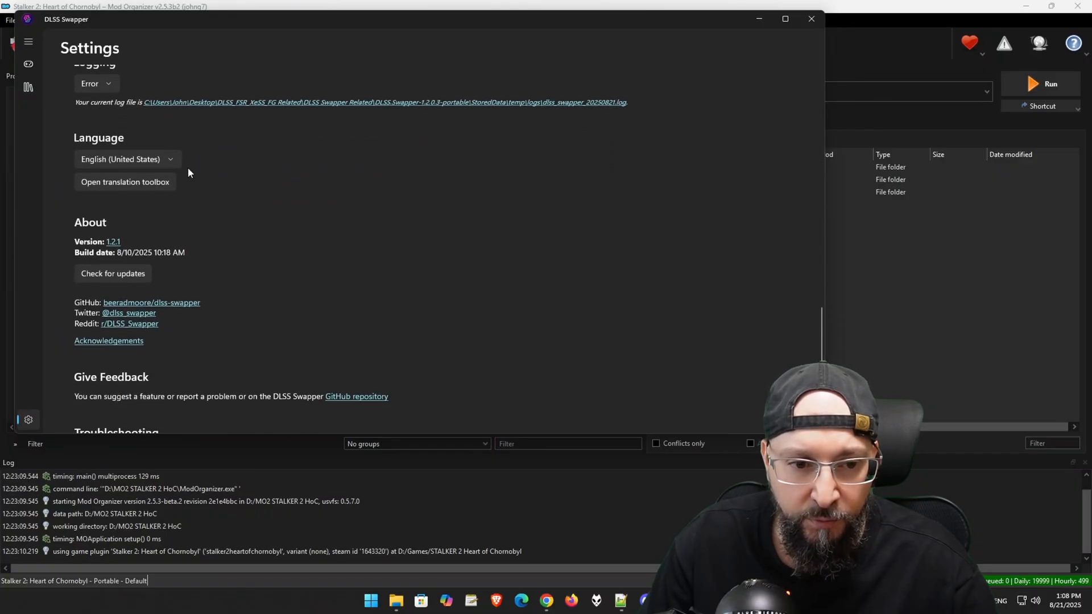
pyautogui.click(112, 273)
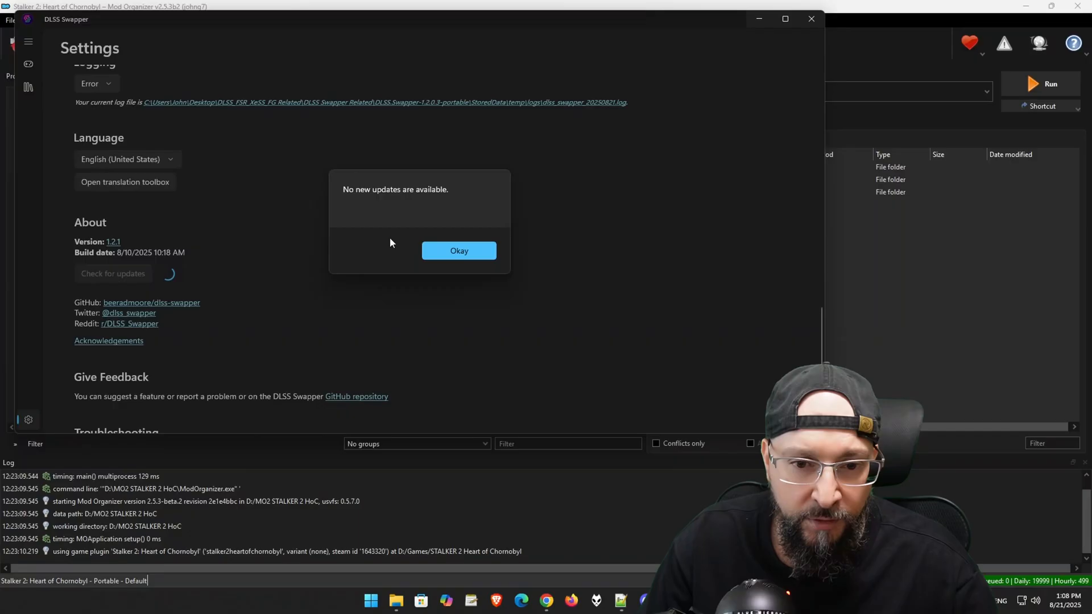
pyautogui.click(458, 251)
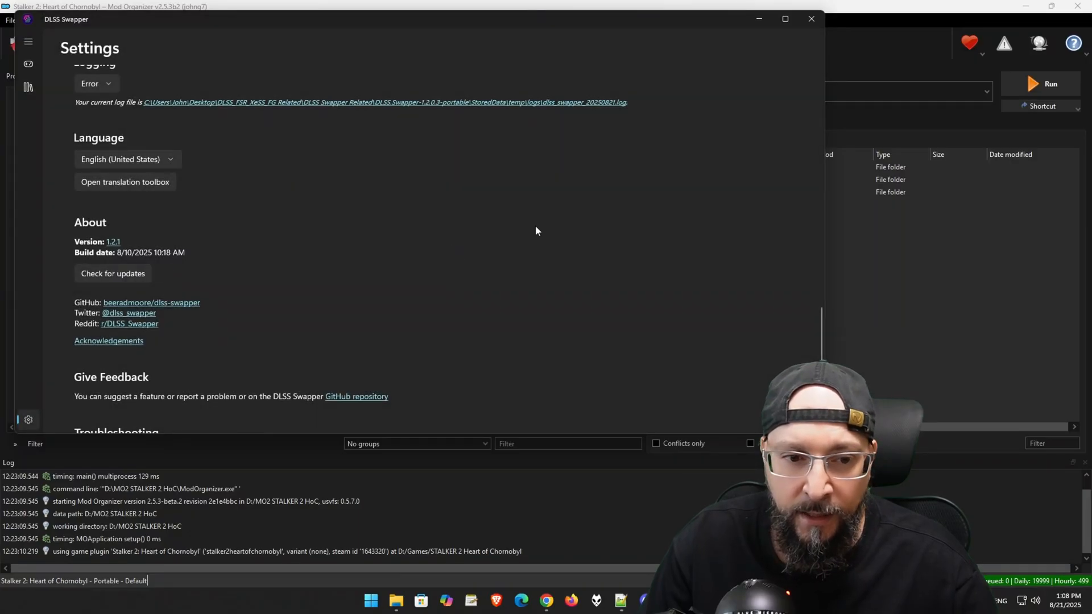
# Step: Review the library's FSR 3.1 DirectX 12 and Vulkan version lists, then close DLSS Swapper
pyautogui.click(28, 87)
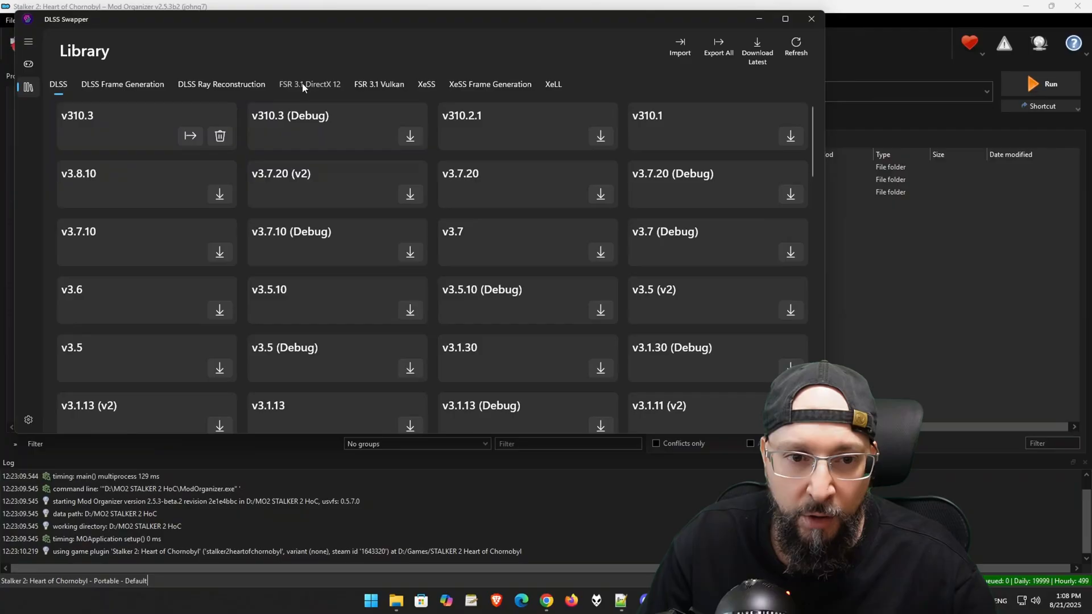
pyautogui.click(309, 84)
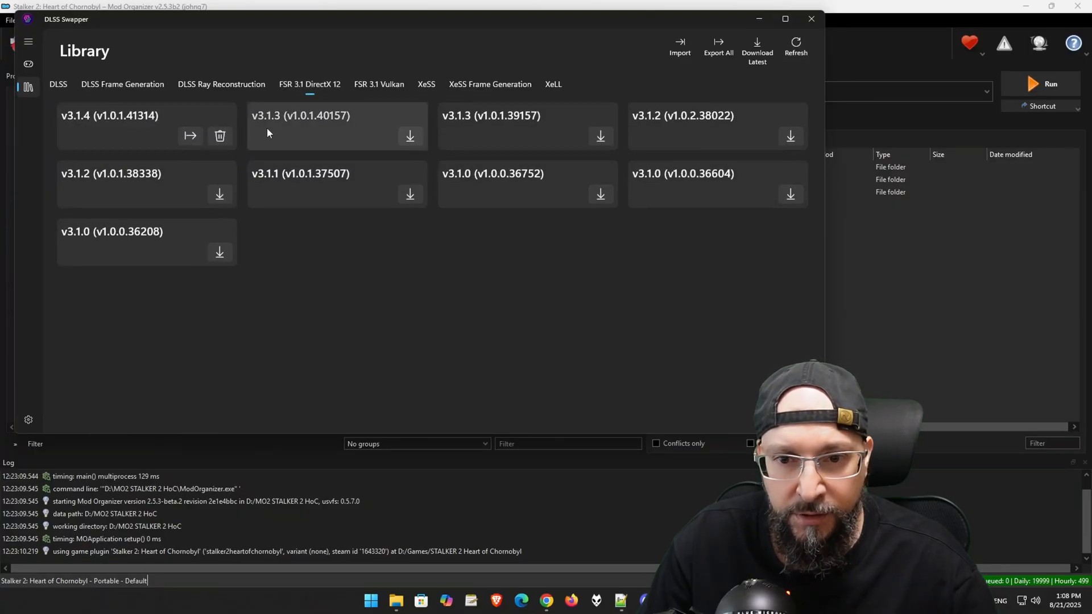
pyautogui.moveTo(288, 140)
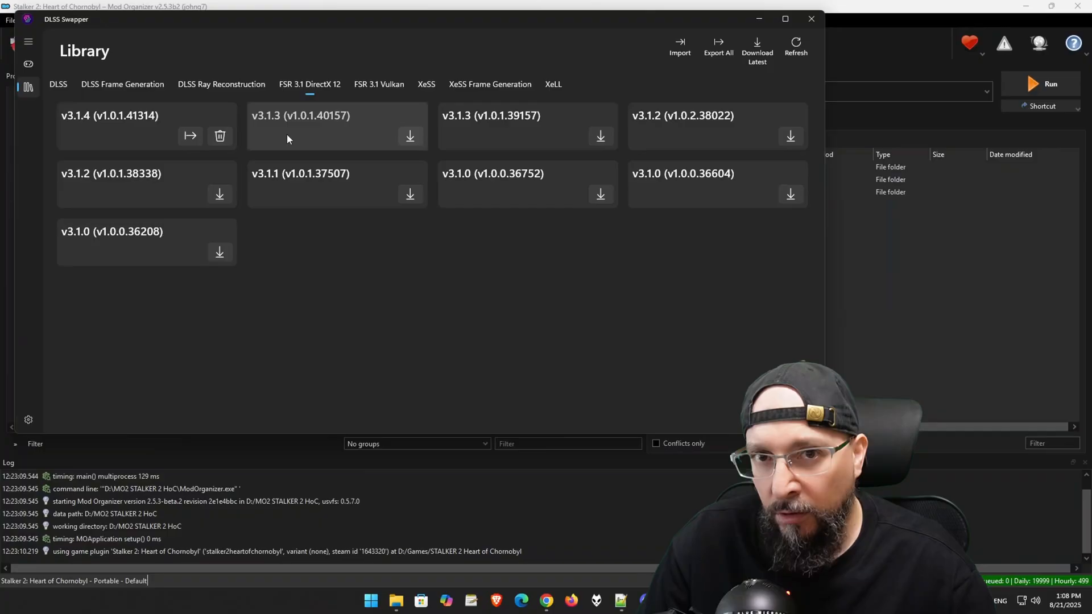
pyautogui.click(379, 84)
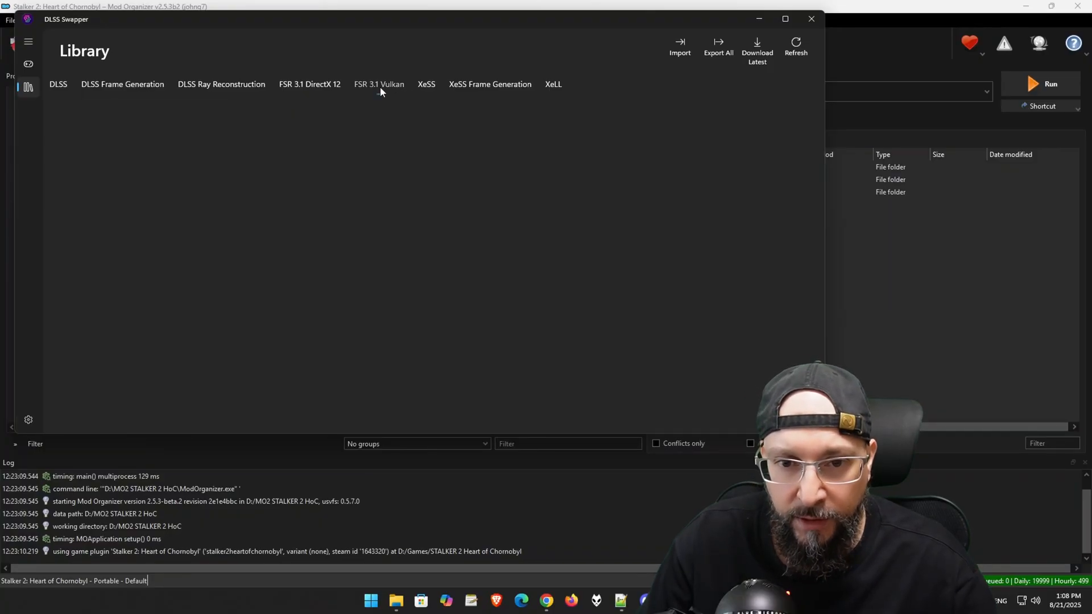
pyautogui.click(379, 84)
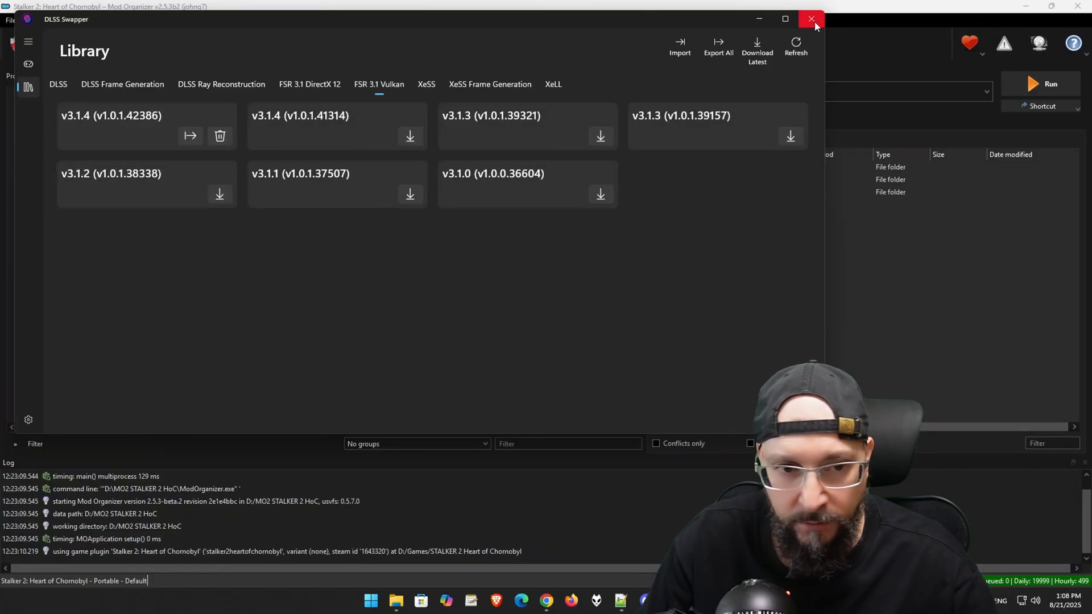
pyautogui.moveTo(820, 23)
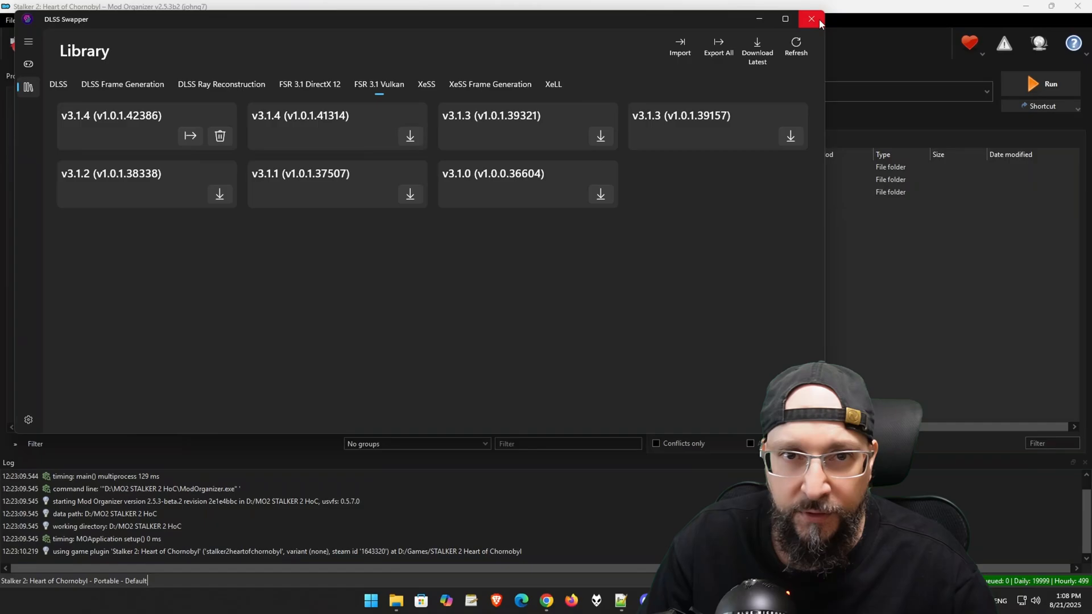
pyautogui.click(810, 19)
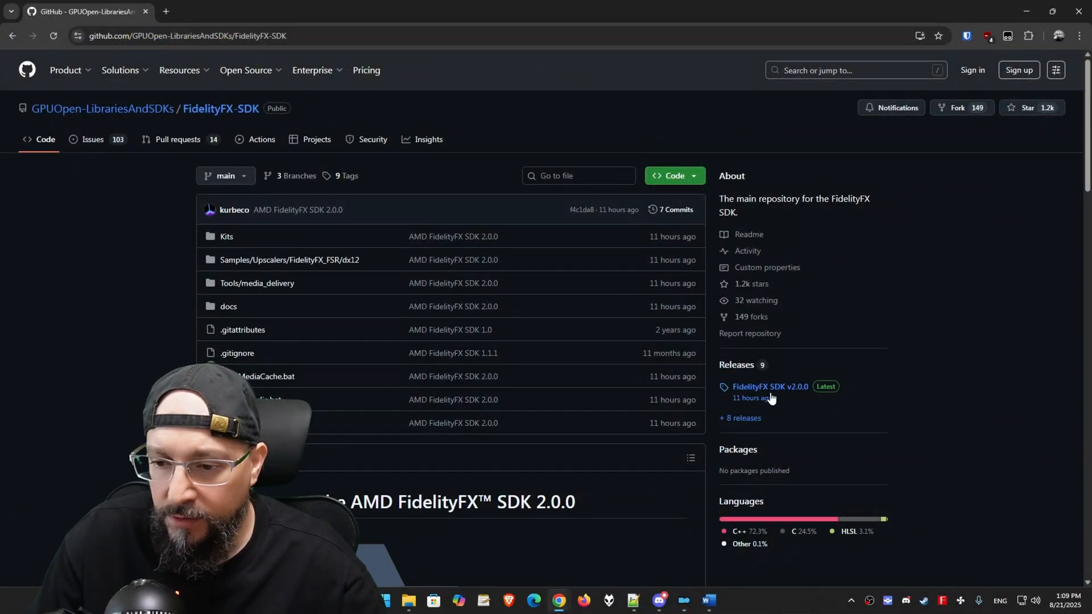
pyautogui.moveTo(742, 429)
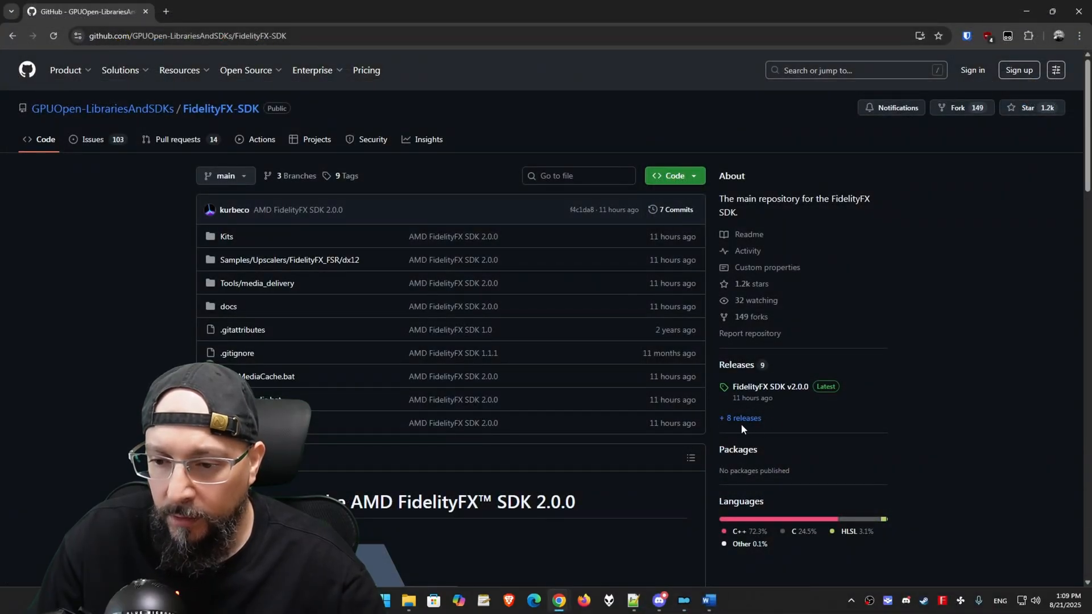
# Step: View the FidelityFX SDK releases list and read the v2.0.0 release notes
pyautogui.click(739, 418)
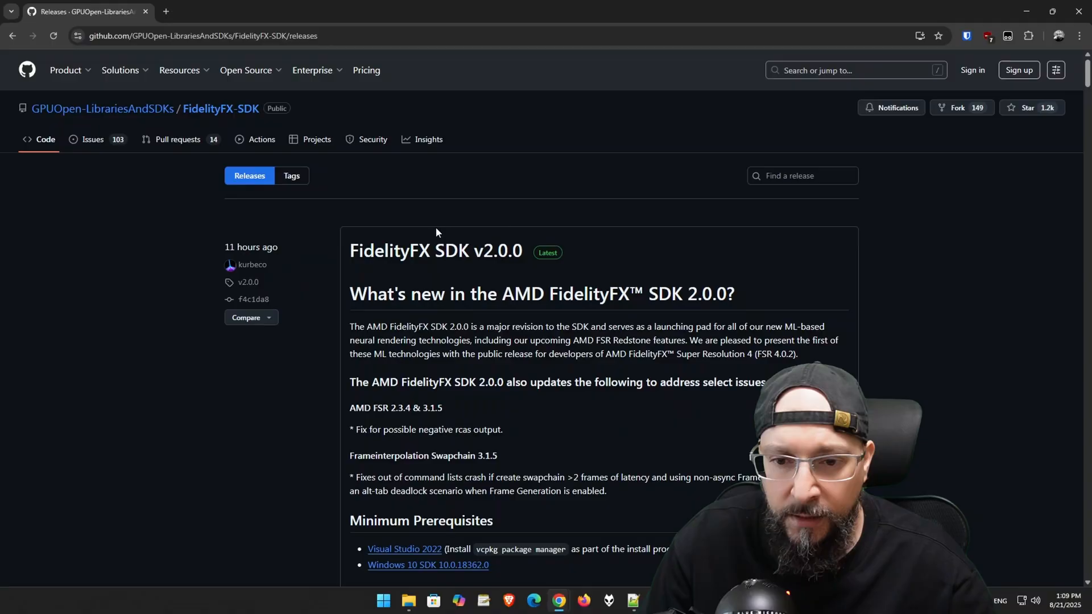
pyautogui.moveTo(400, 264)
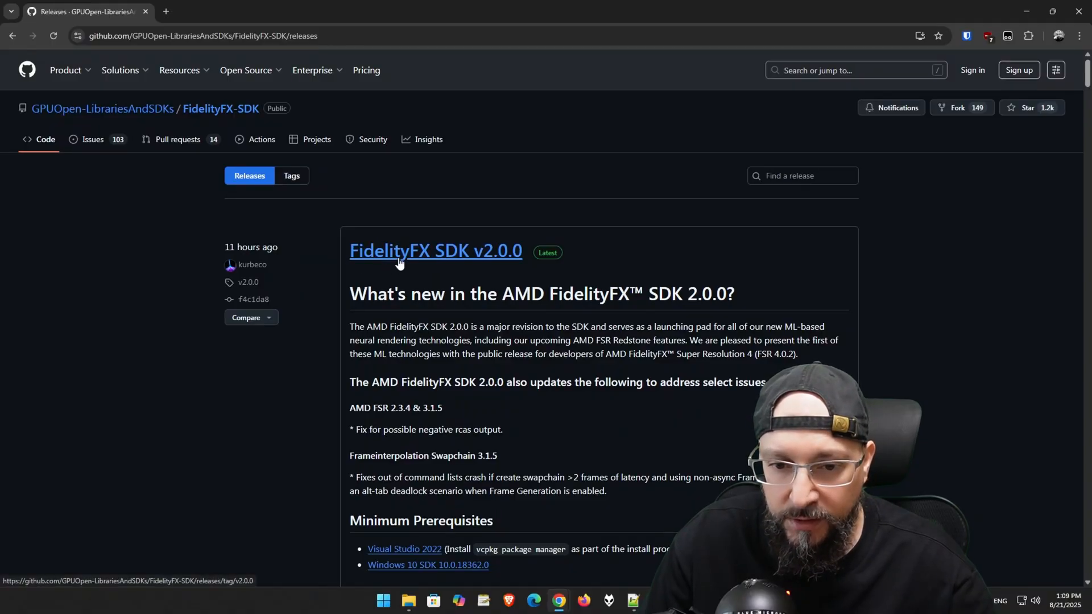
pyautogui.moveTo(504, 264)
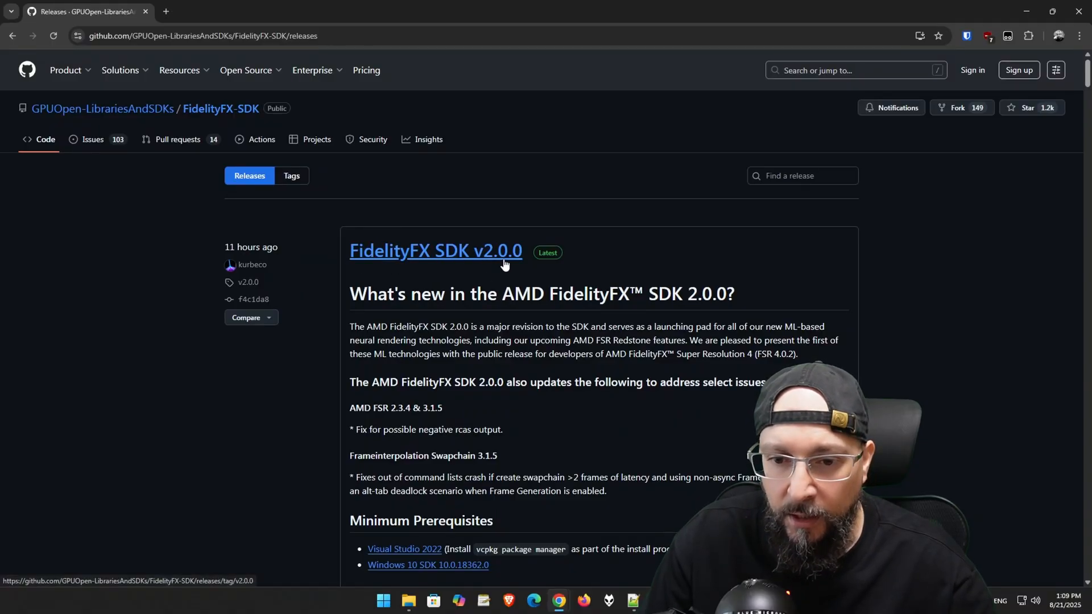
pyautogui.scroll(-3)
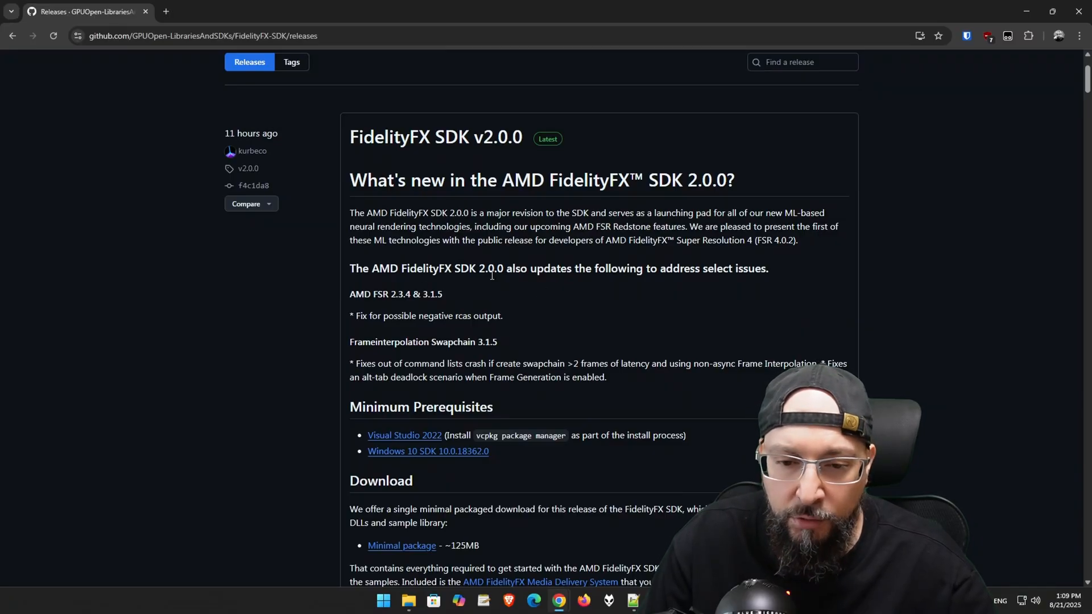
pyautogui.moveTo(438, 254)
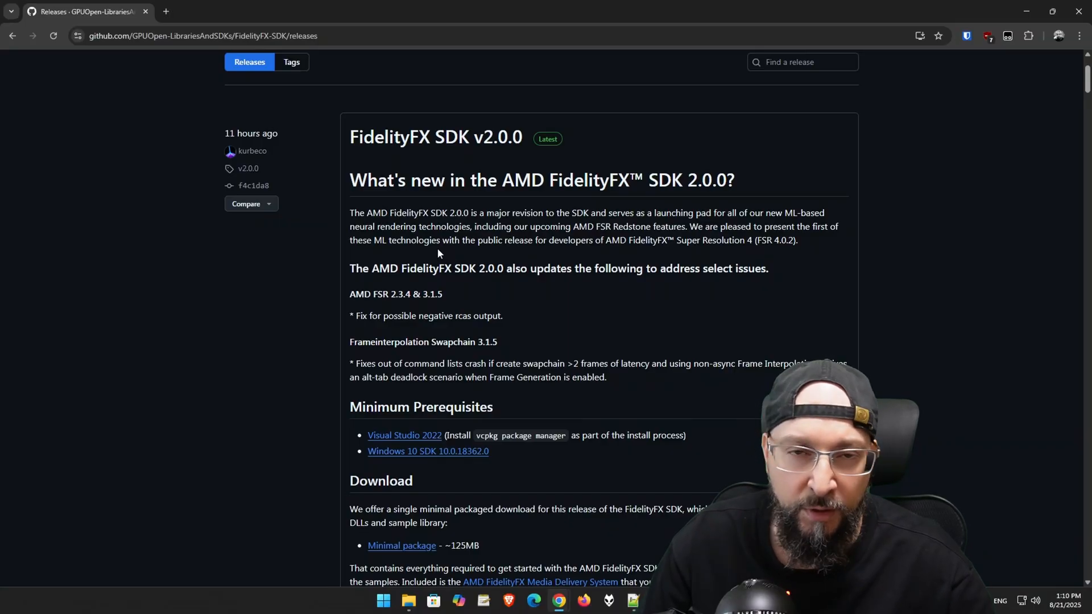
# Step: Bring the v2.0.0 Assets list with FidelityFX-SDK-v2.0.0.zip into view
pyautogui.scroll(-3)
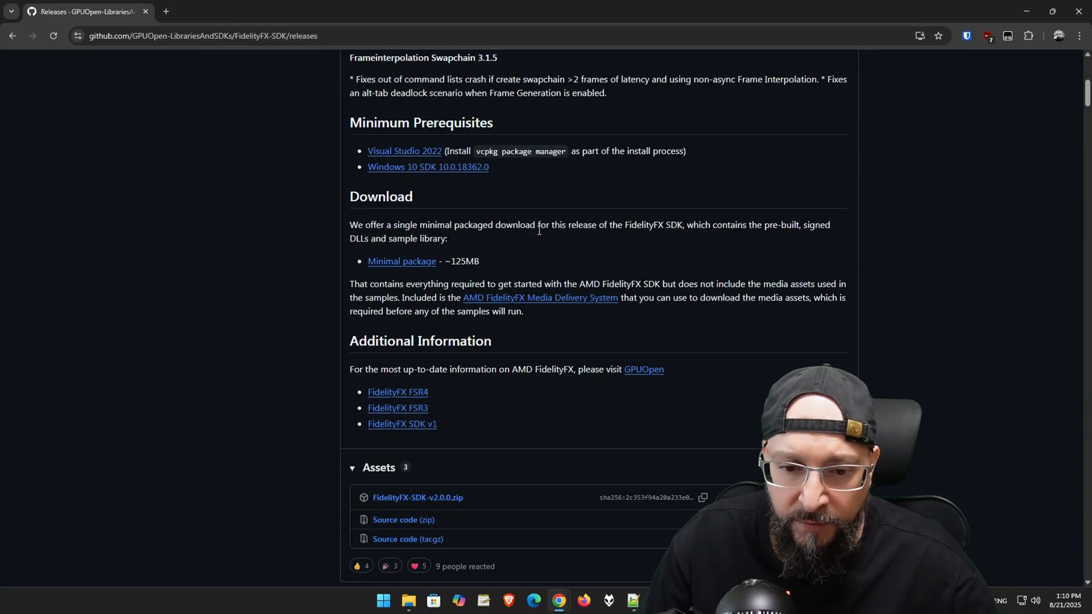
pyautogui.scroll(-3)
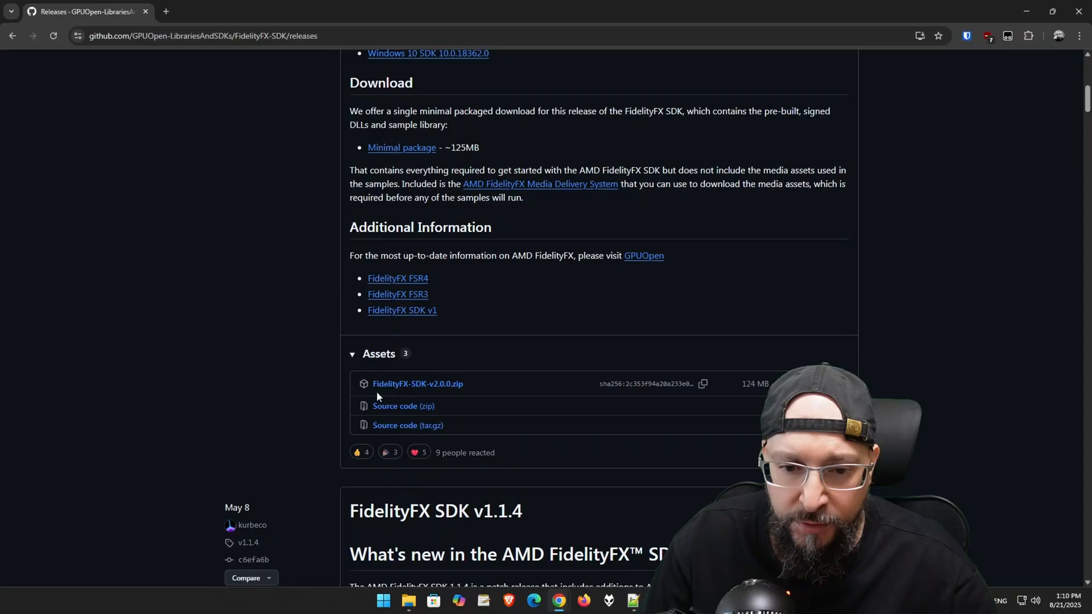
pyautogui.moveTo(368, 362)
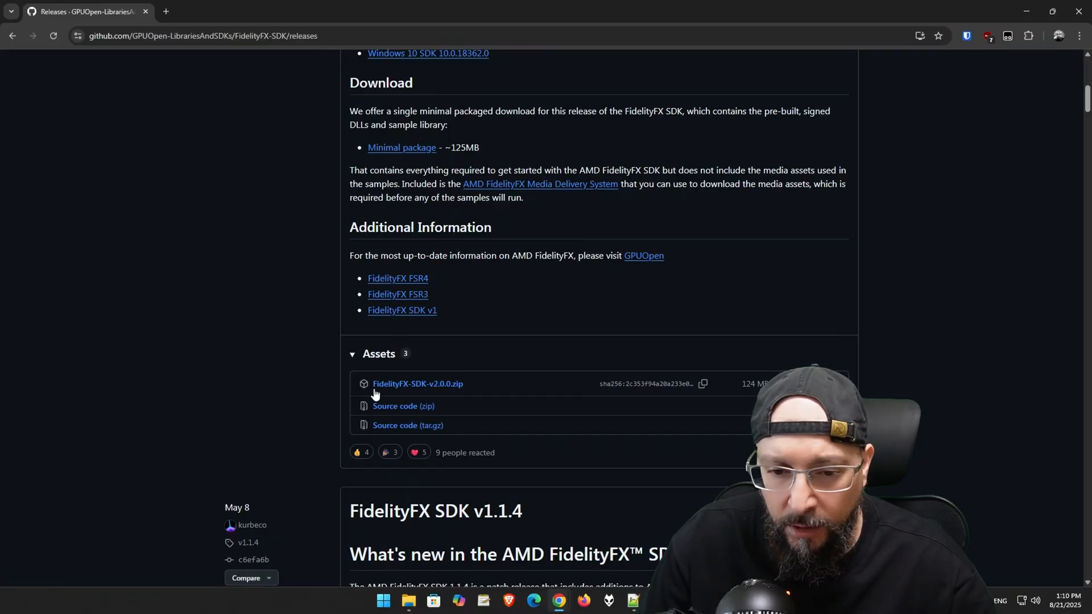
pyautogui.moveTo(417, 384)
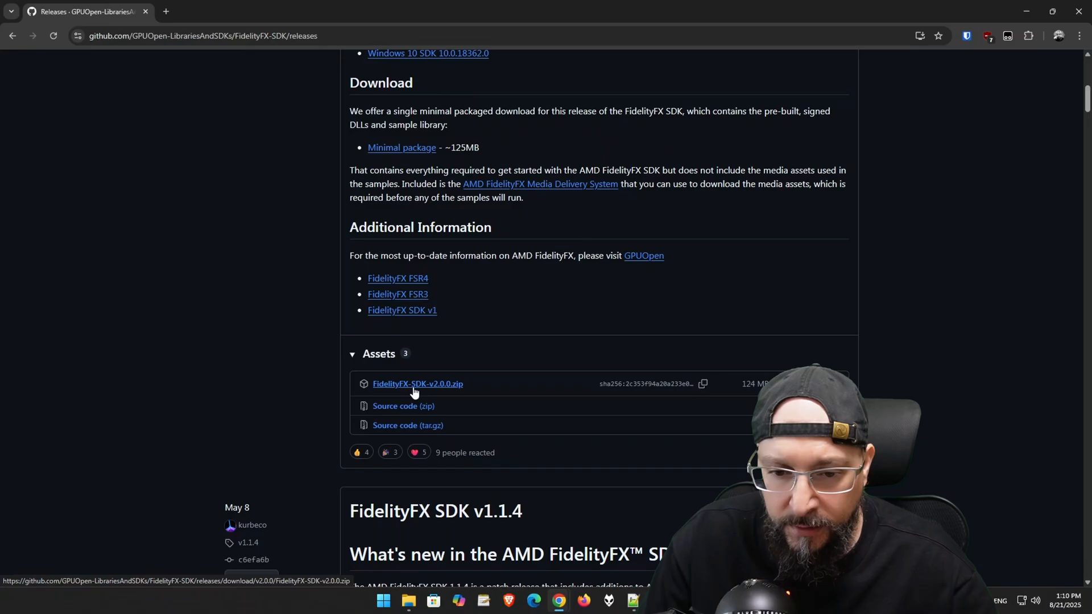
pyautogui.moveTo(439, 390)
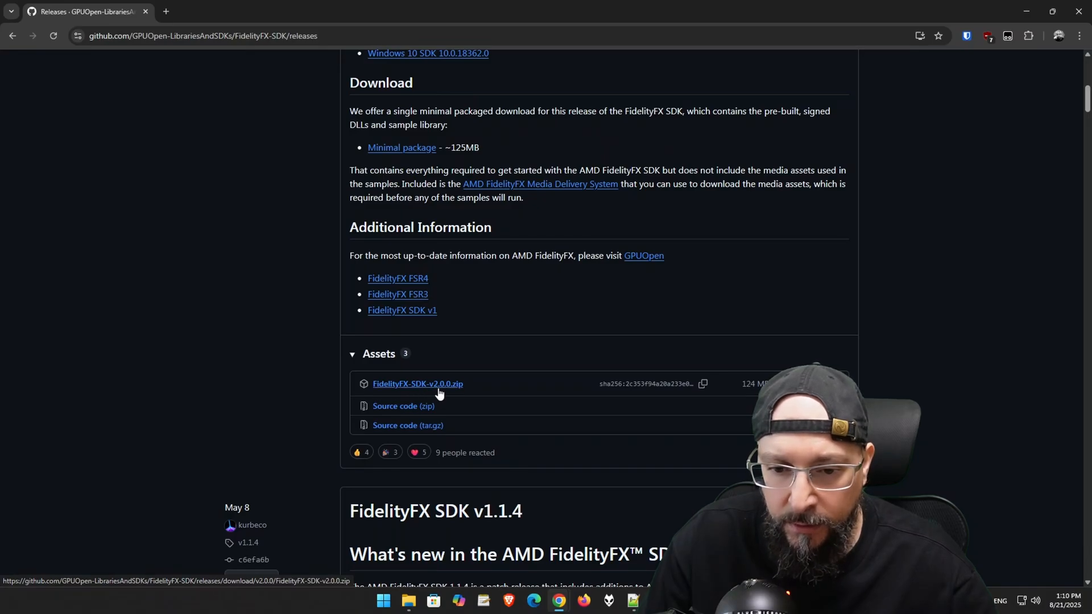
pyautogui.moveTo(451, 390)
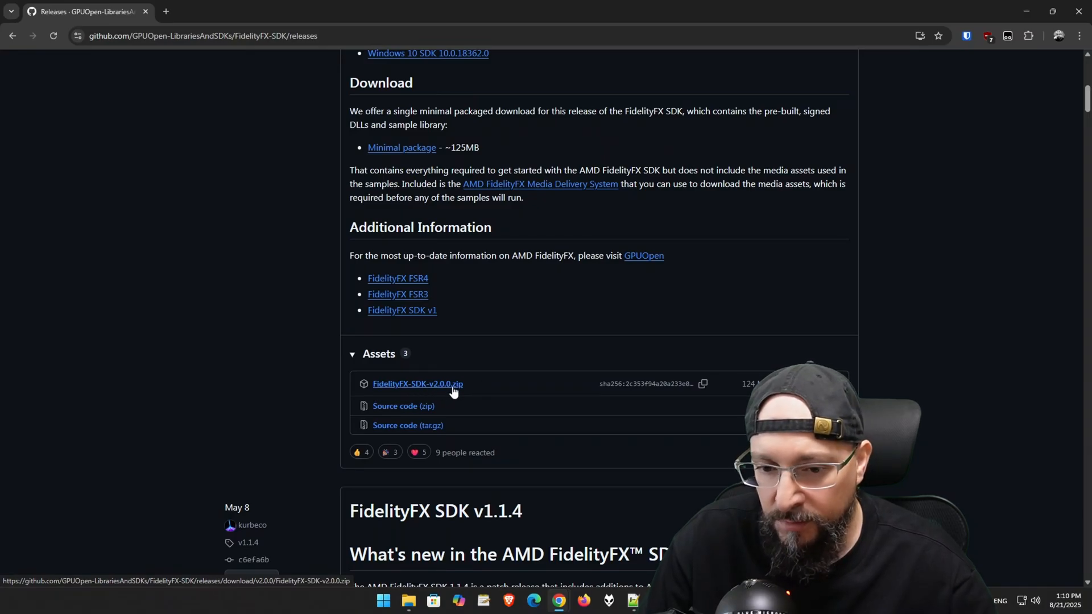
pyautogui.moveTo(446, 388)
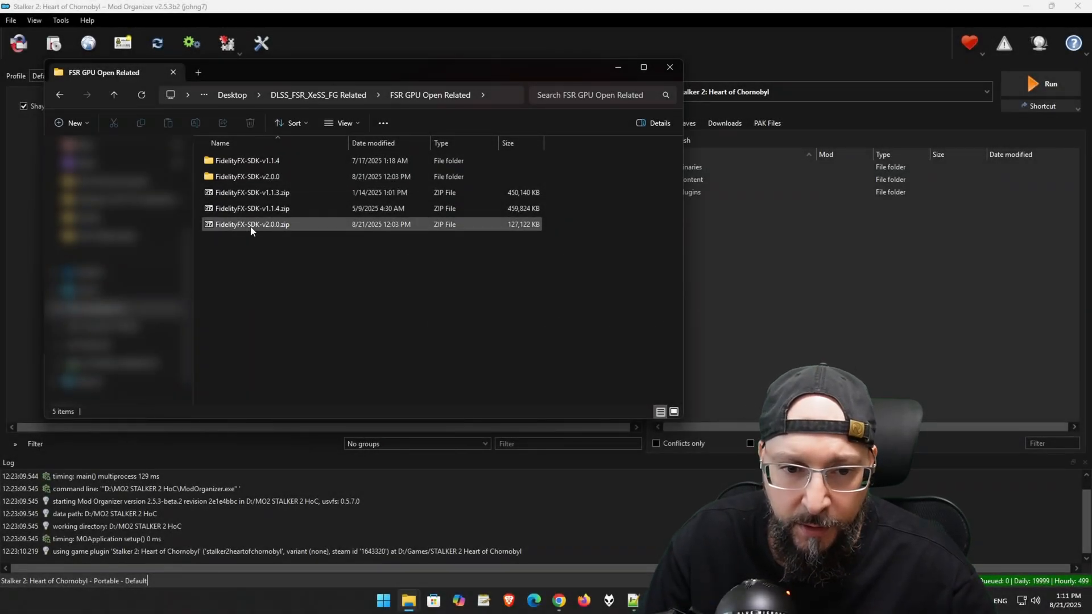
pyautogui.moveTo(252, 224)
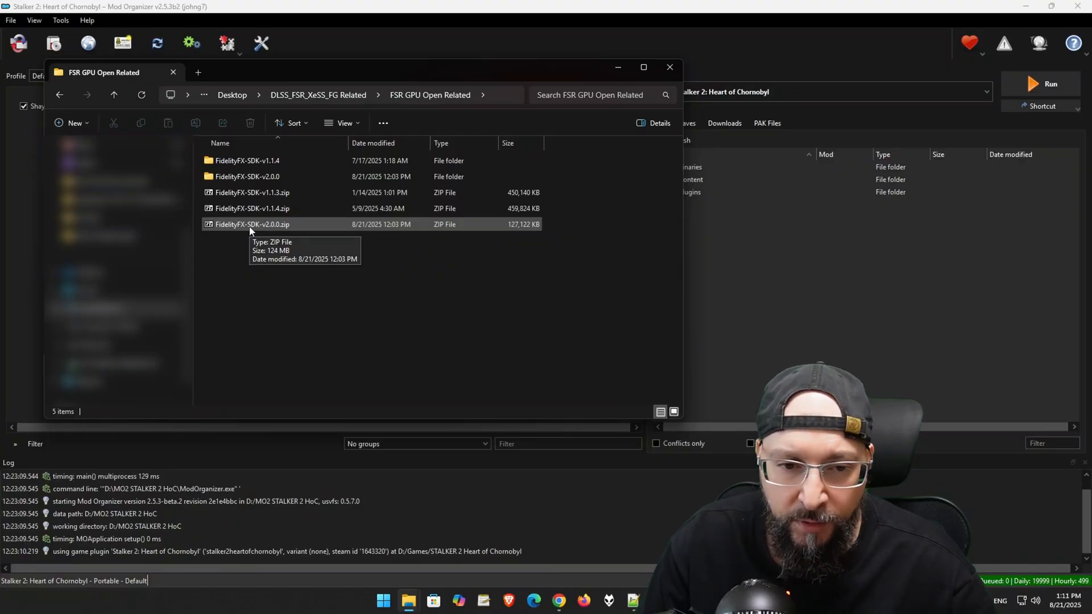
# Step: Extract FidelityFX-SDK-v2.0.0.zip with 7-Zip into its own FidelityFX-SDK-v2.0.0 folder
pyautogui.rightClick(252, 224)
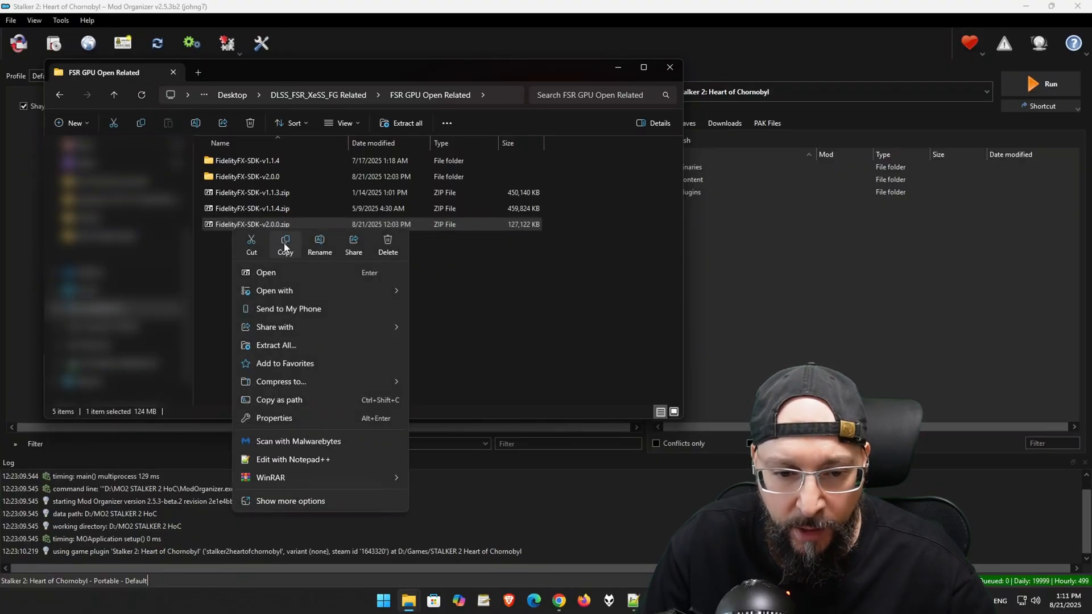
pyautogui.click(290, 500)
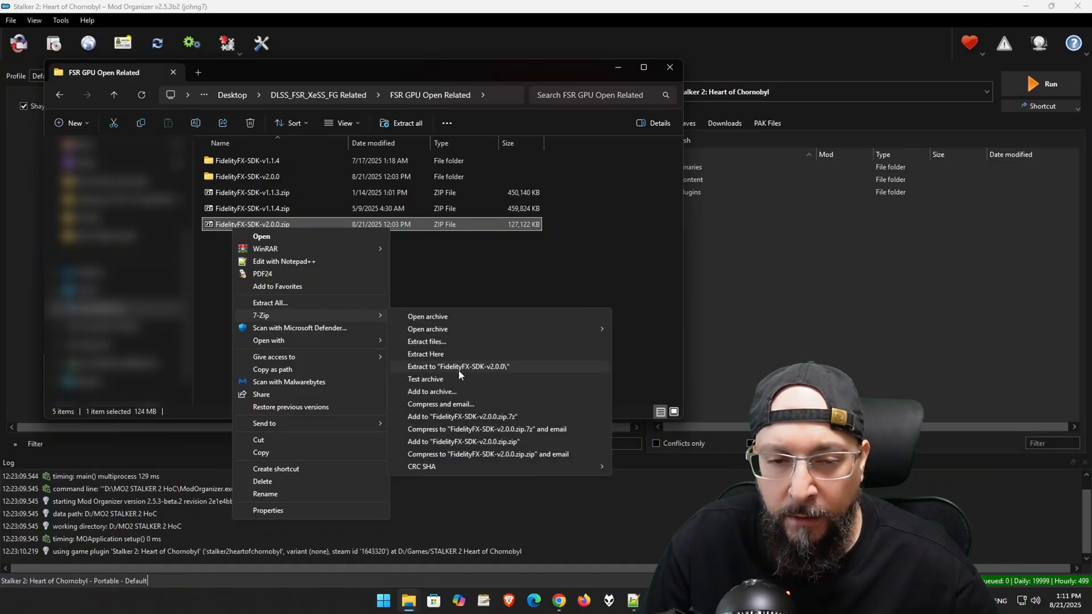
pyautogui.click(458, 366)
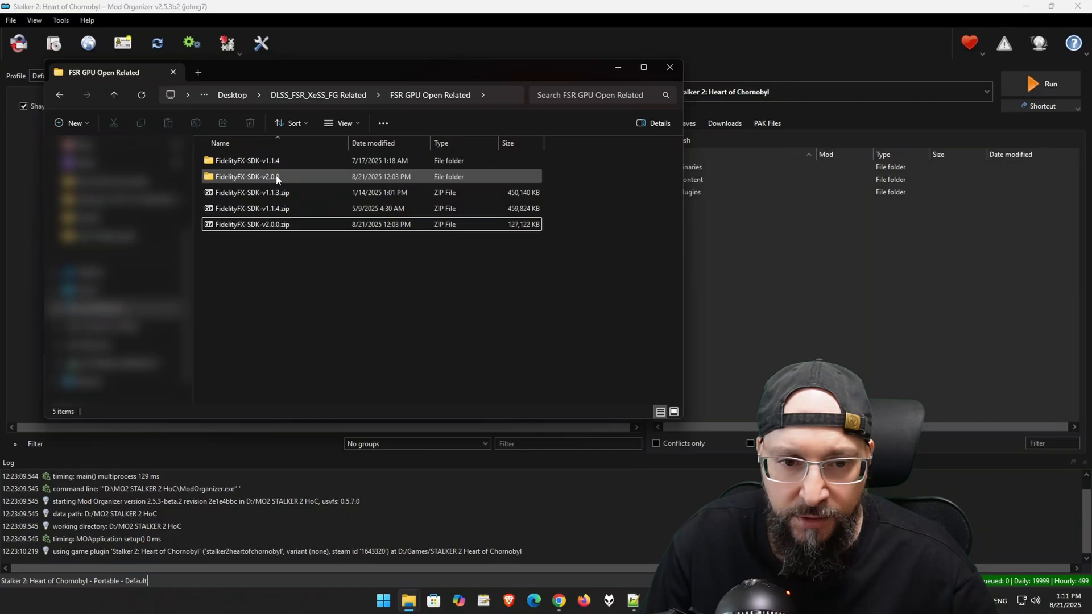
# Step: Navigate into the extracted SDK's Kits > FidelityFX > bin folder
pyautogui.doubleClick(247, 177)
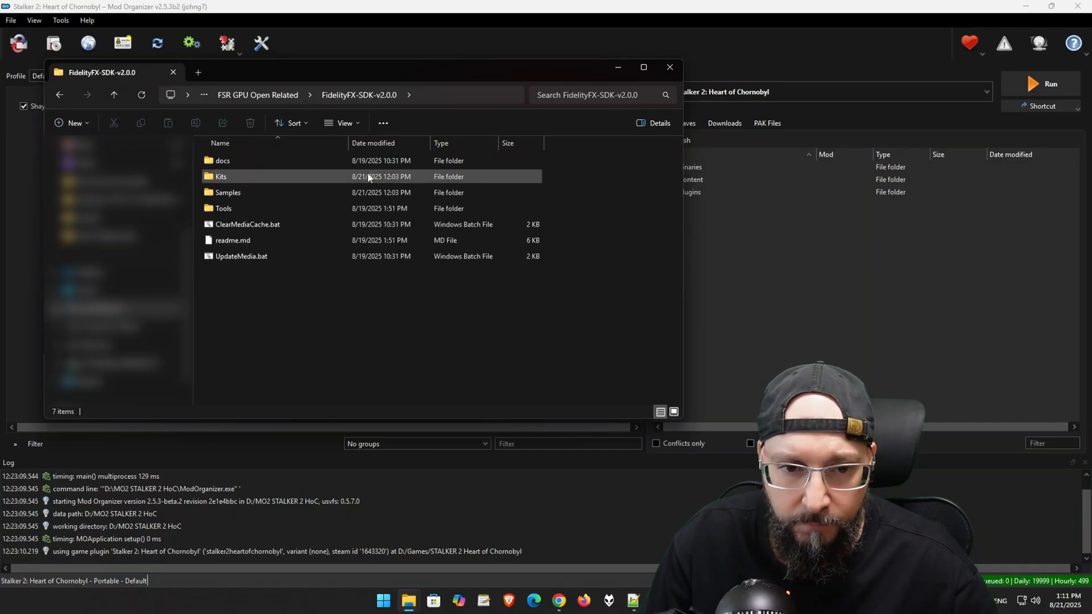
pyautogui.moveTo(220, 177)
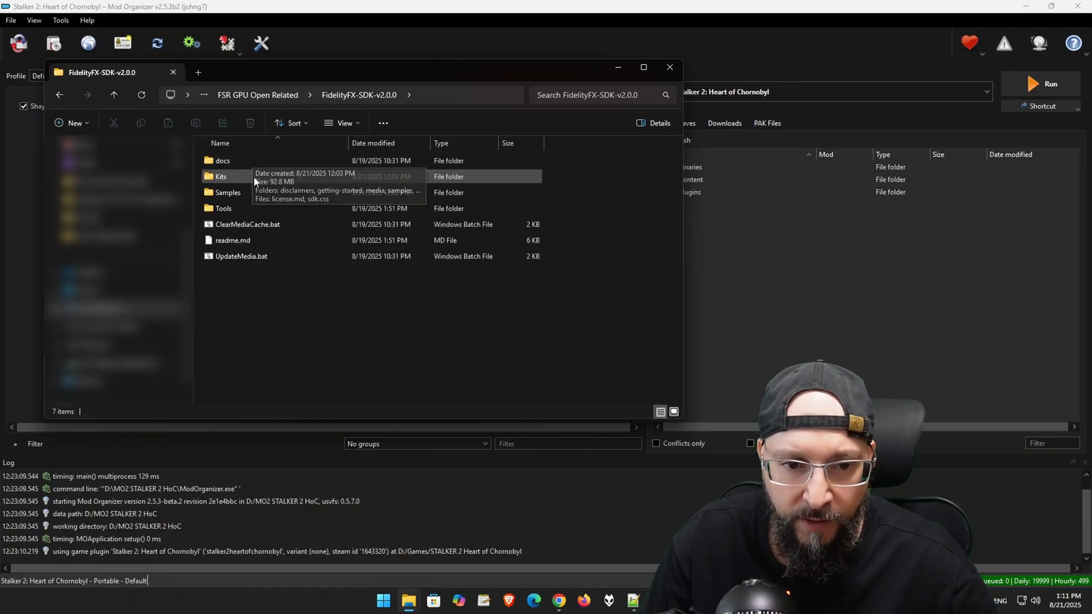
pyautogui.click(221, 176)
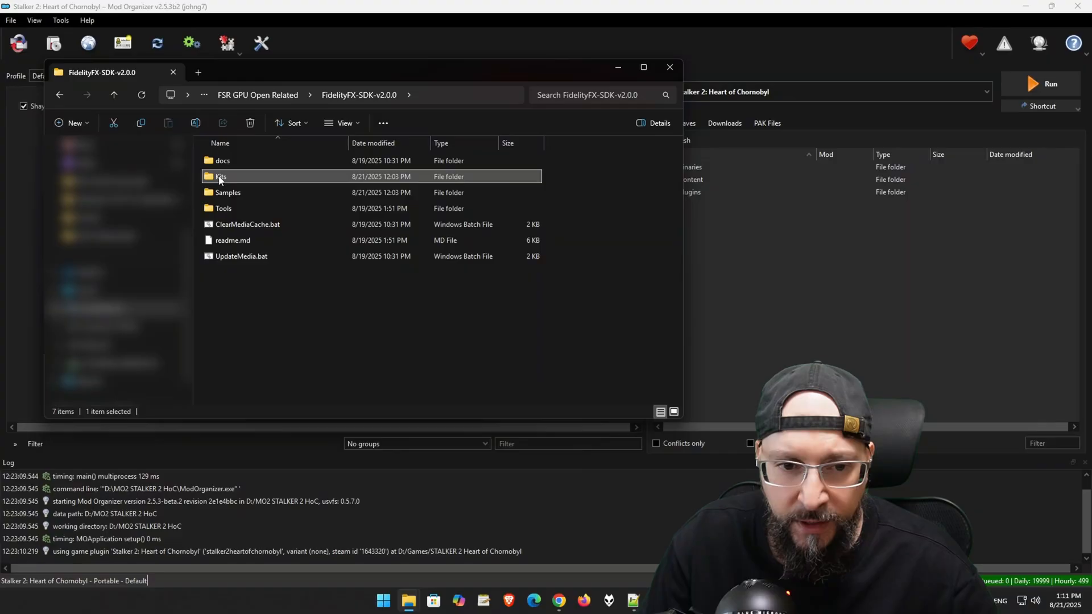
pyautogui.doubleClick(220, 176)
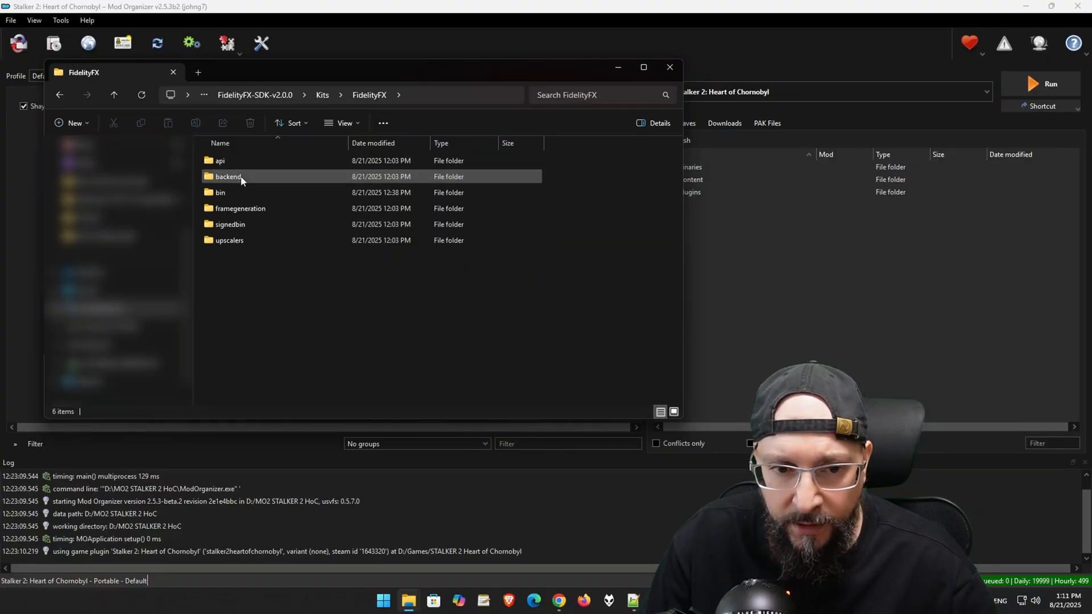
pyautogui.doubleClick(221, 192)
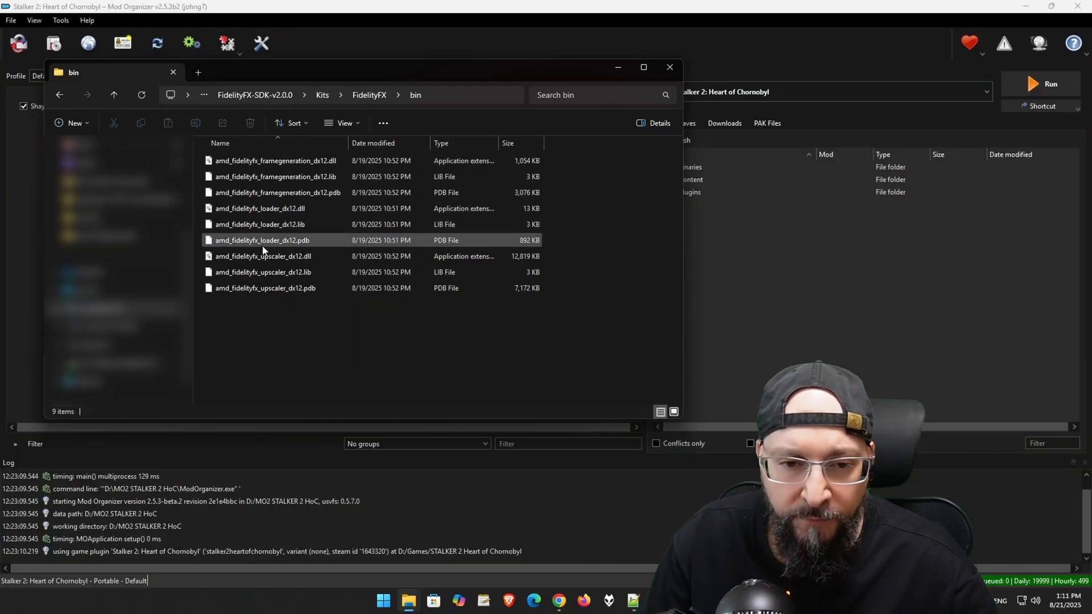
pyautogui.click(278, 272)
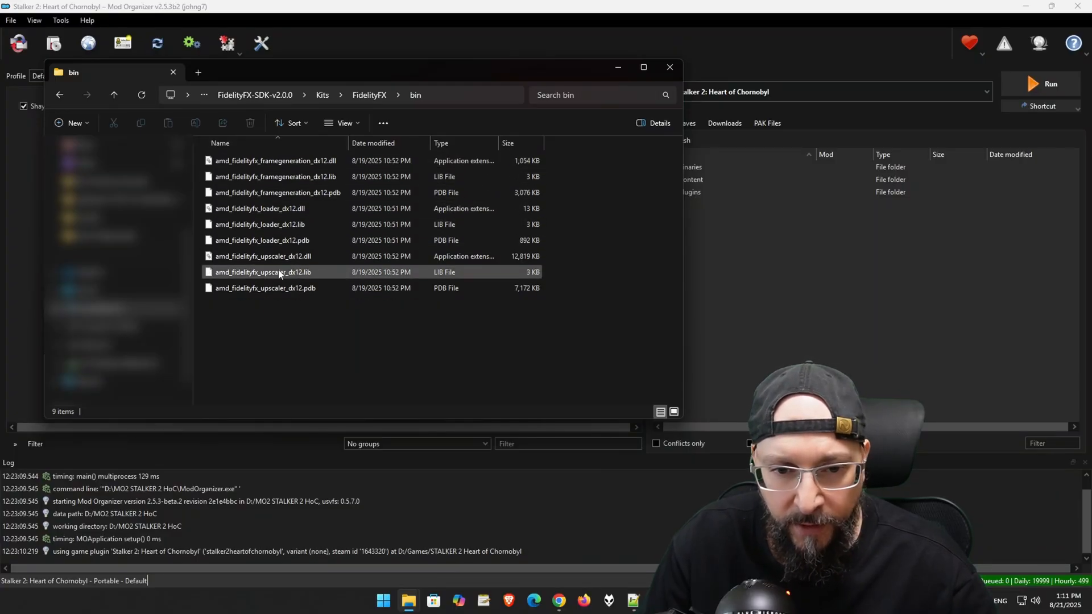
pyautogui.click(302, 347)
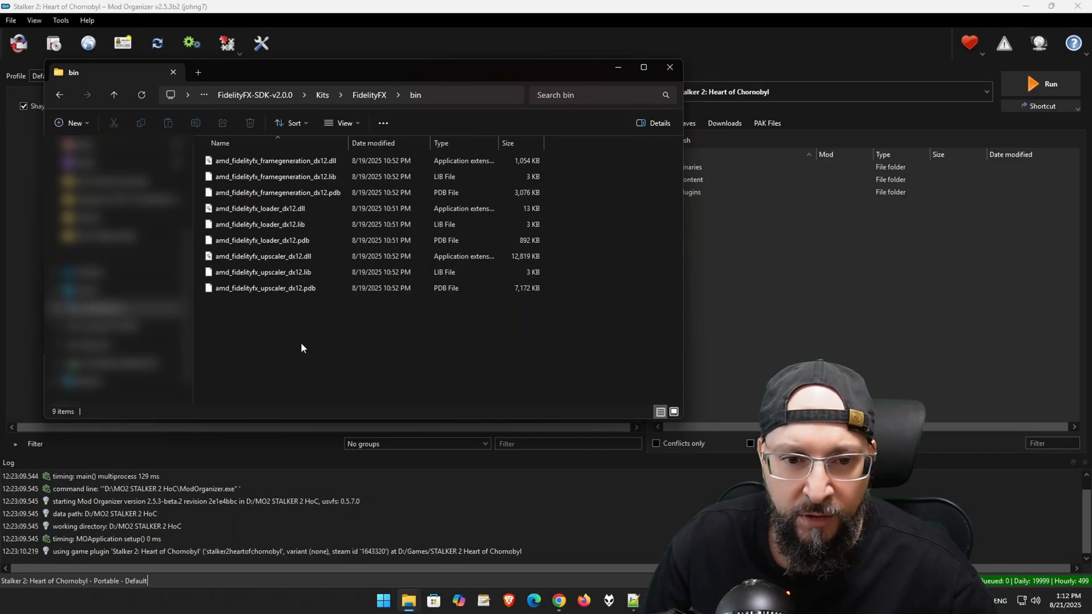
pyautogui.moveTo(242, 250)
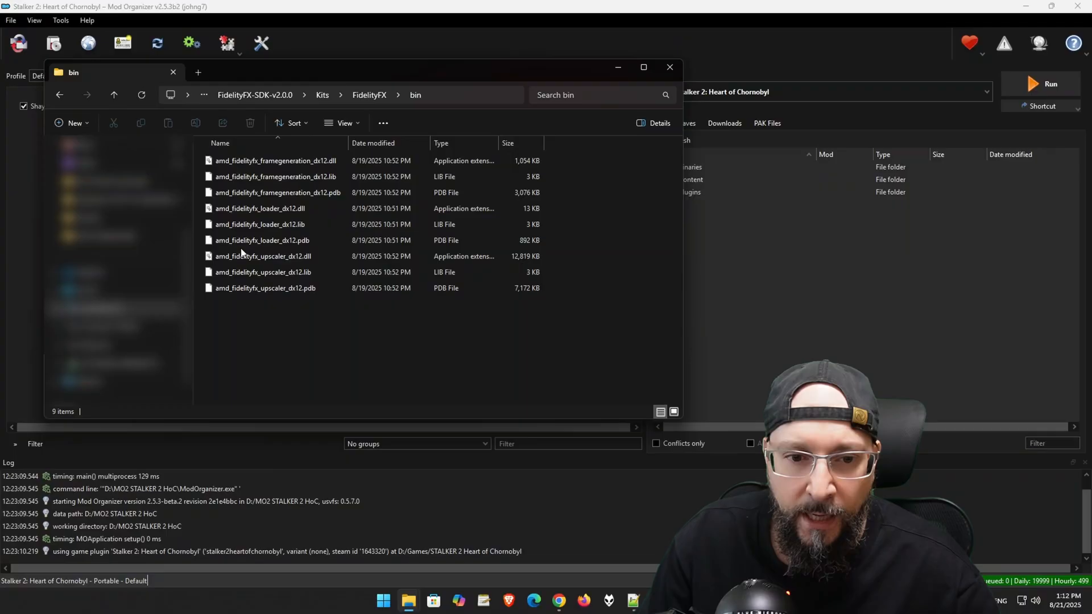
# Step: Select amd_fidelityfx_upscaler_dx12.dll and copy it for duplication
pyautogui.click(263, 255)
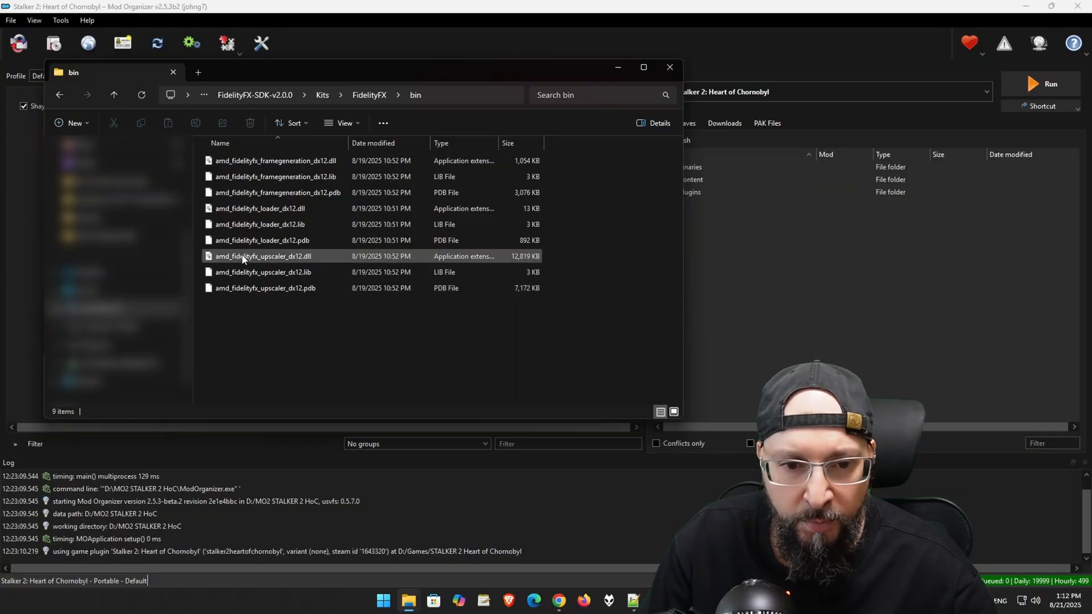
pyautogui.click(264, 256)
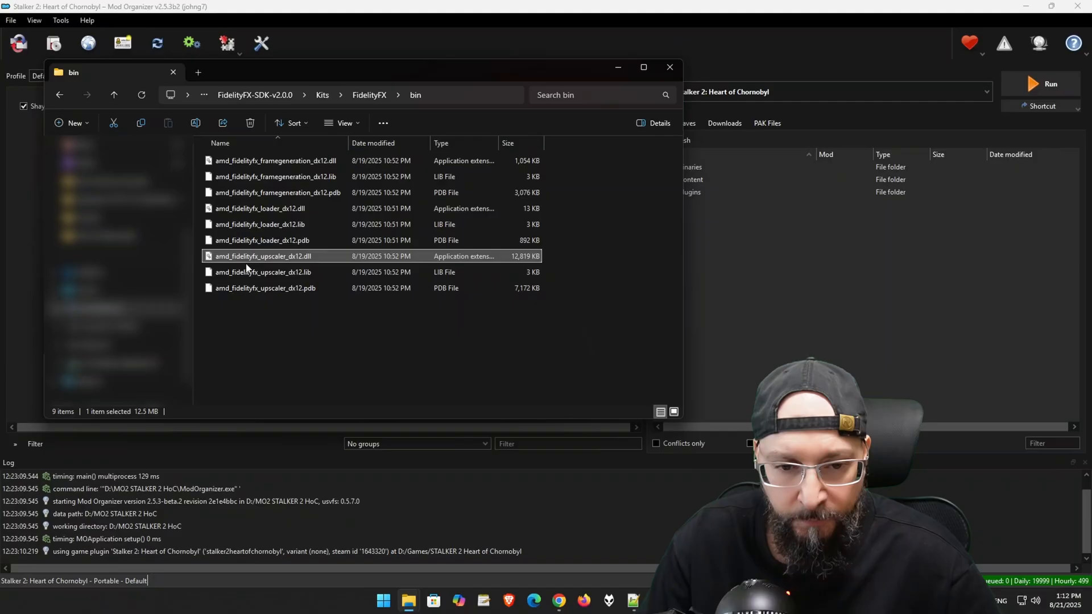
pyautogui.rightClick(264, 255)
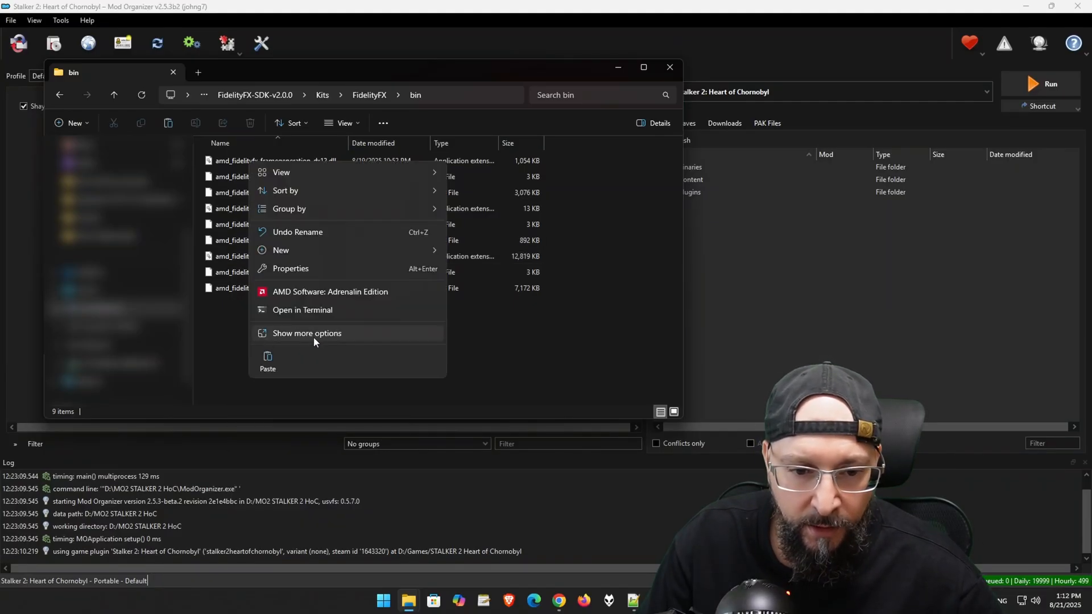
# Step: Paste a duplicate 'amd_fidelityfx_upscaler_dx12 - Copy.dll' into bin and start renaming it
pyautogui.click(267, 362)
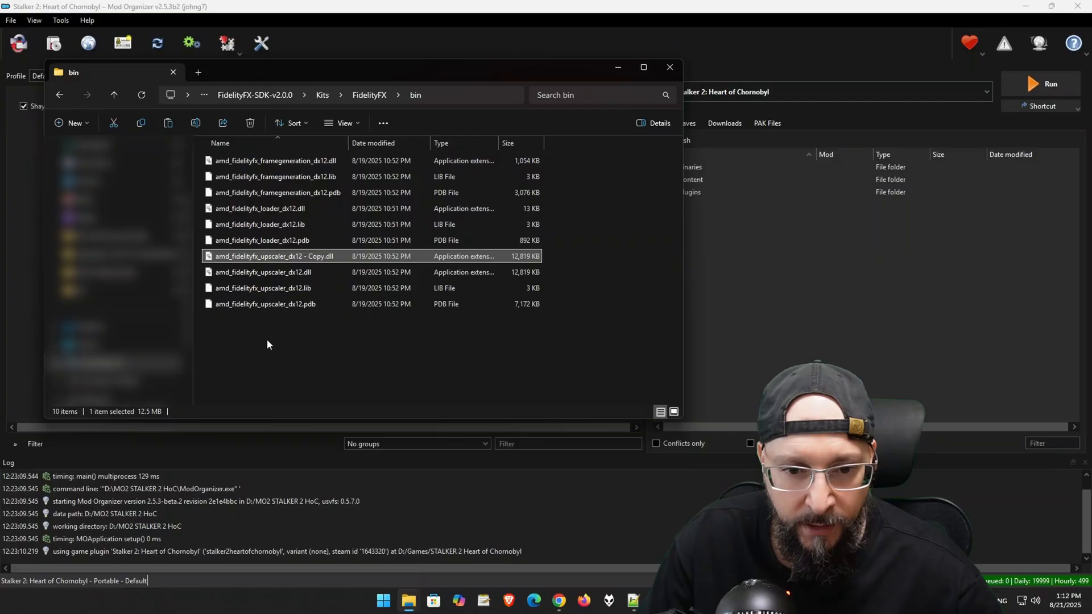
pyautogui.moveTo(230, 267)
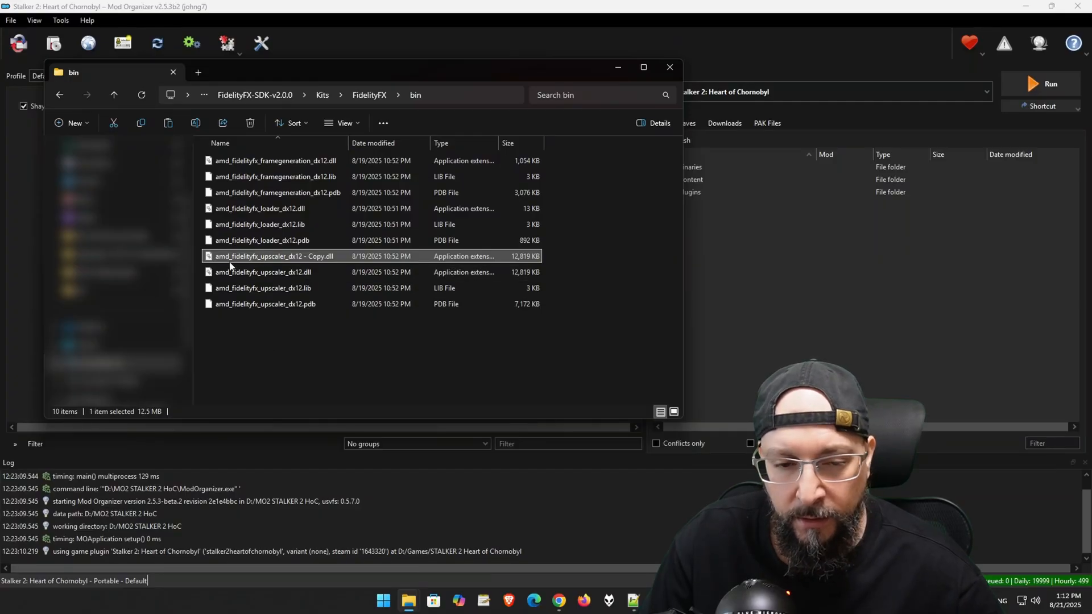
pyautogui.moveTo(295, 260)
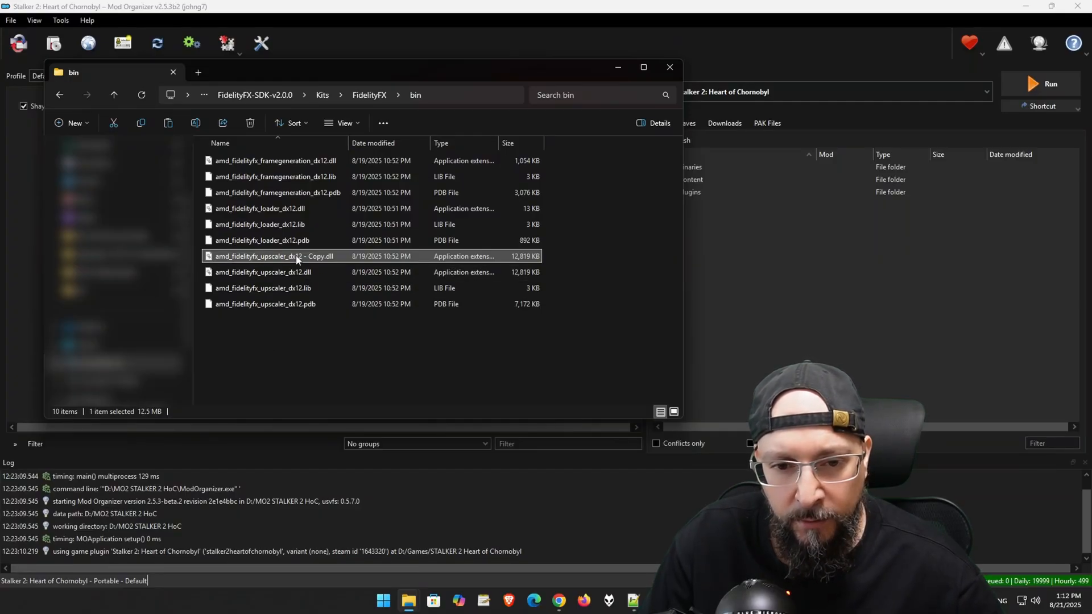
pyautogui.moveTo(300, 256)
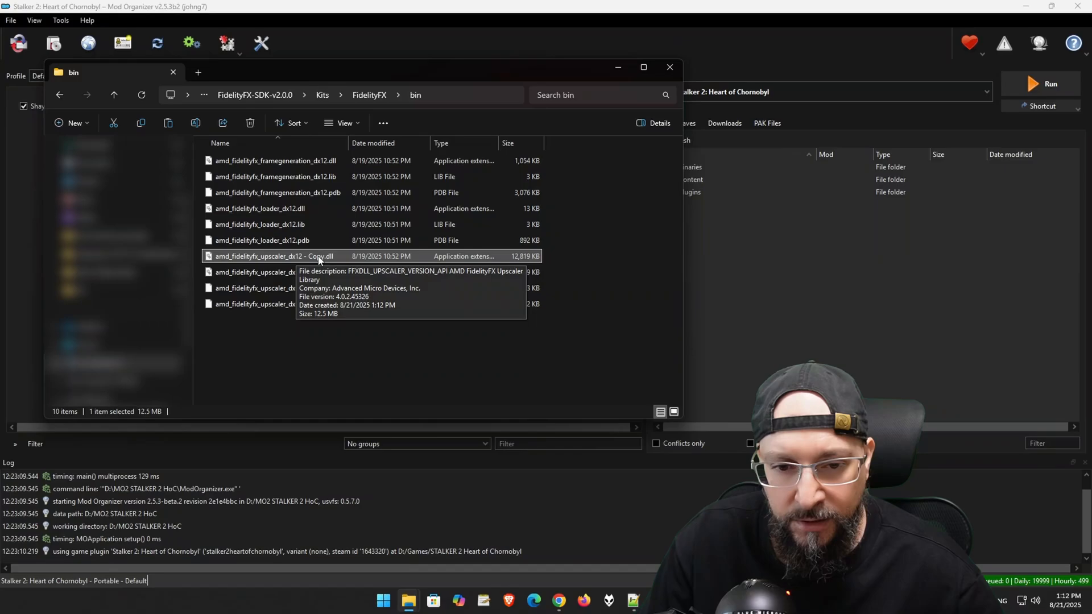
pyautogui.moveTo(317, 260)
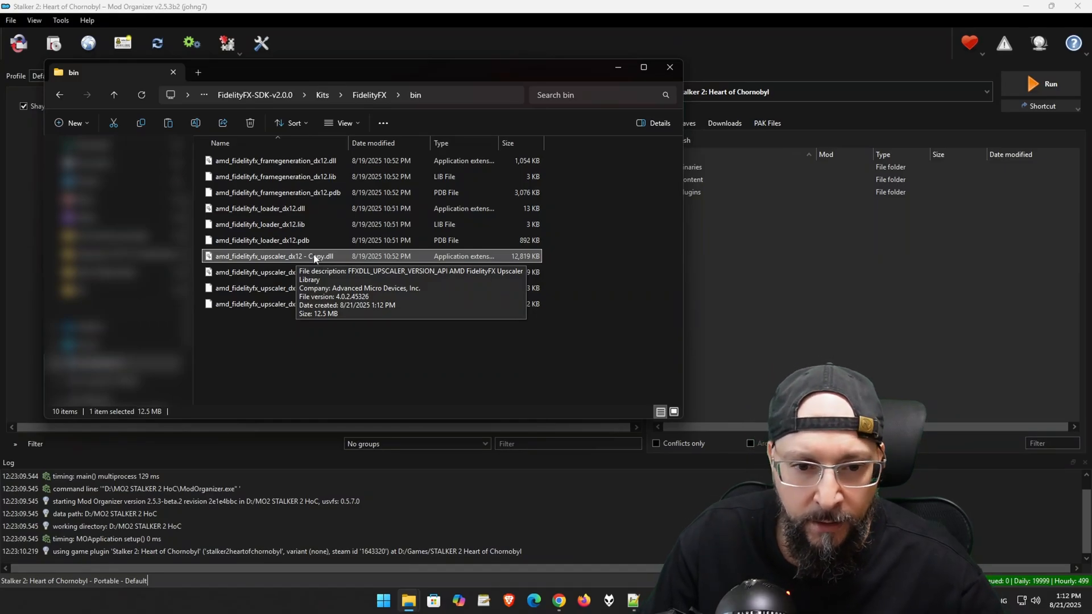
pyautogui.moveTo(270, 262)
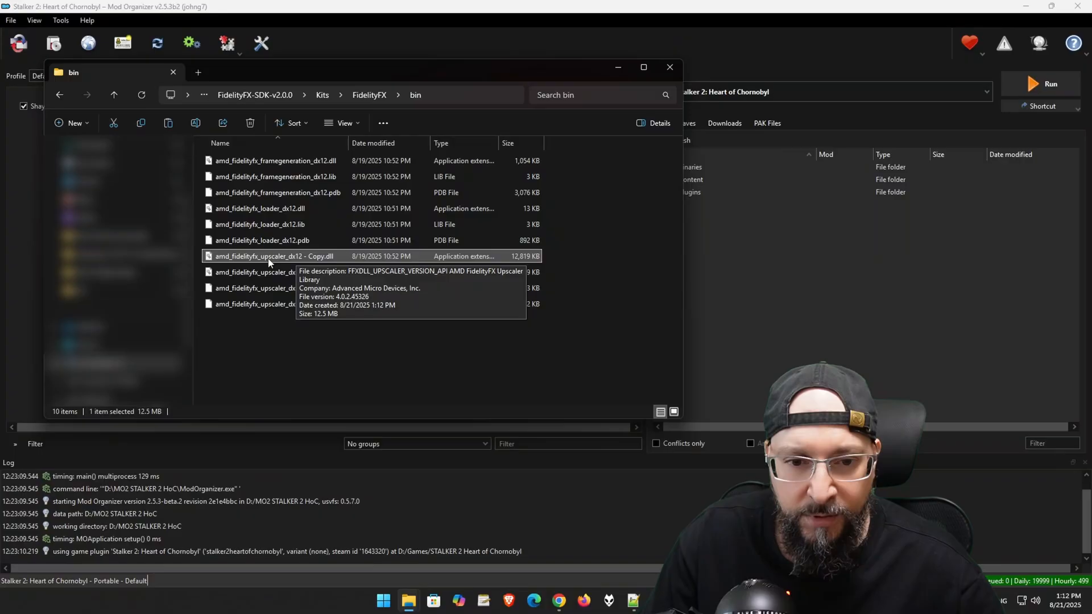
pyautogui.rightClick(273, 255)
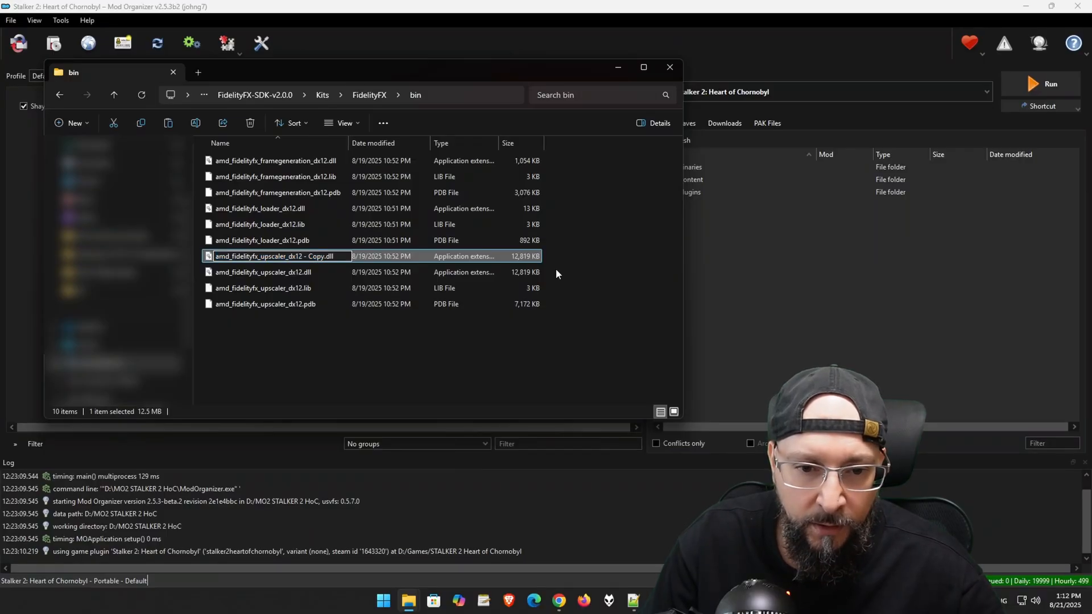
# Step: Rename the duplicate DLL to amd_fidelityfx_dx12.dll
pyautogui.doubleClick(317, 255)
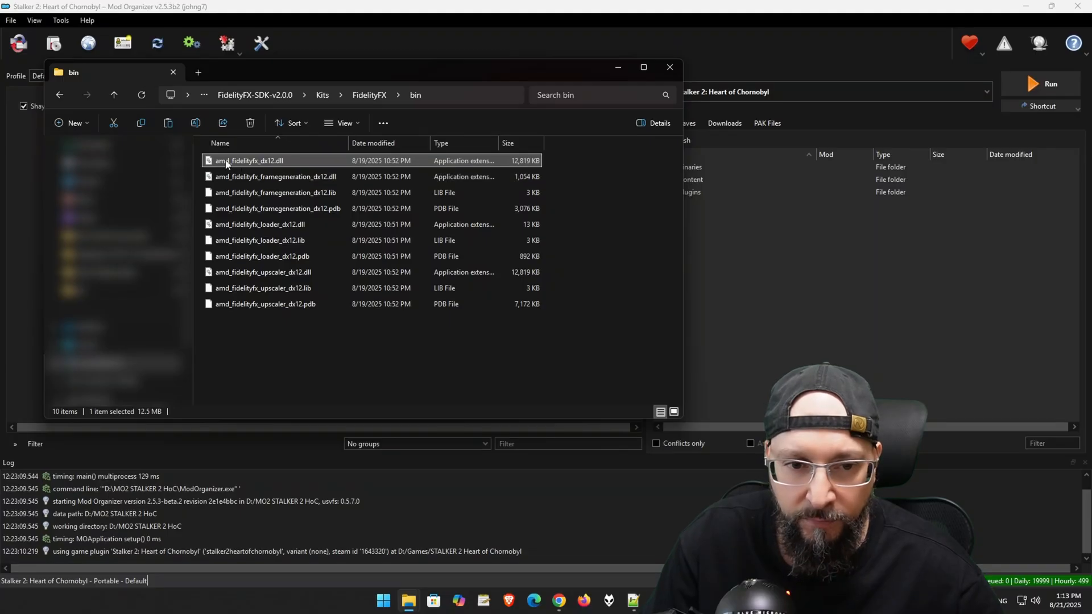
pyautogui.moveTo(251, 160)
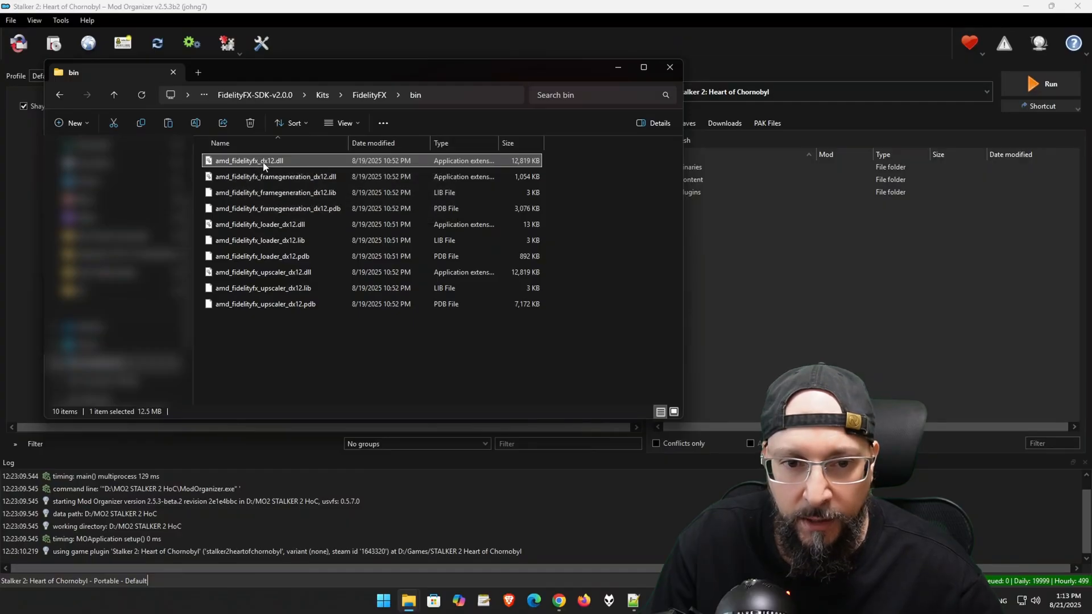
pyautogui.moveTo(251, 161)
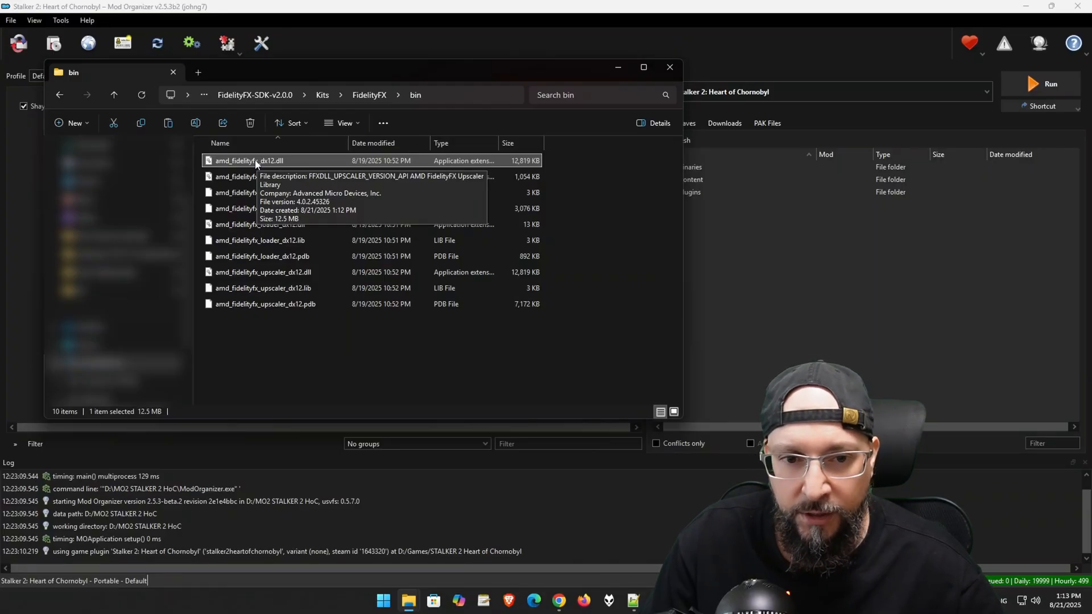
# Step: Cut amd_fidelityfx_dx12.dll and navigate a second tab to the game's Stalker2 > Binaries > Win64 folder
pyautogui.rightClick(258, 161)
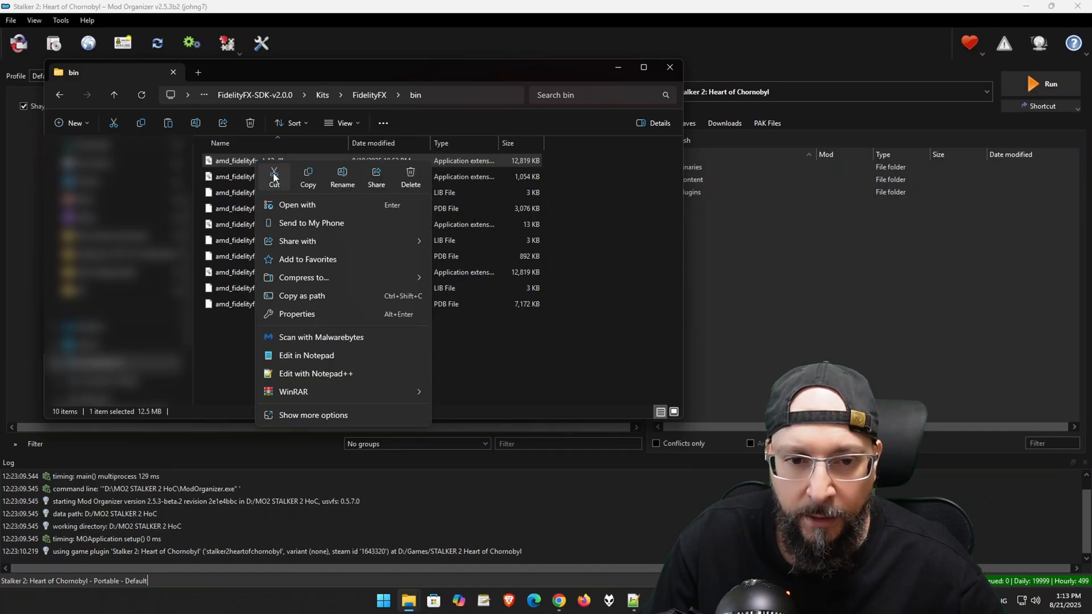
pyautogui.click(251, 72)
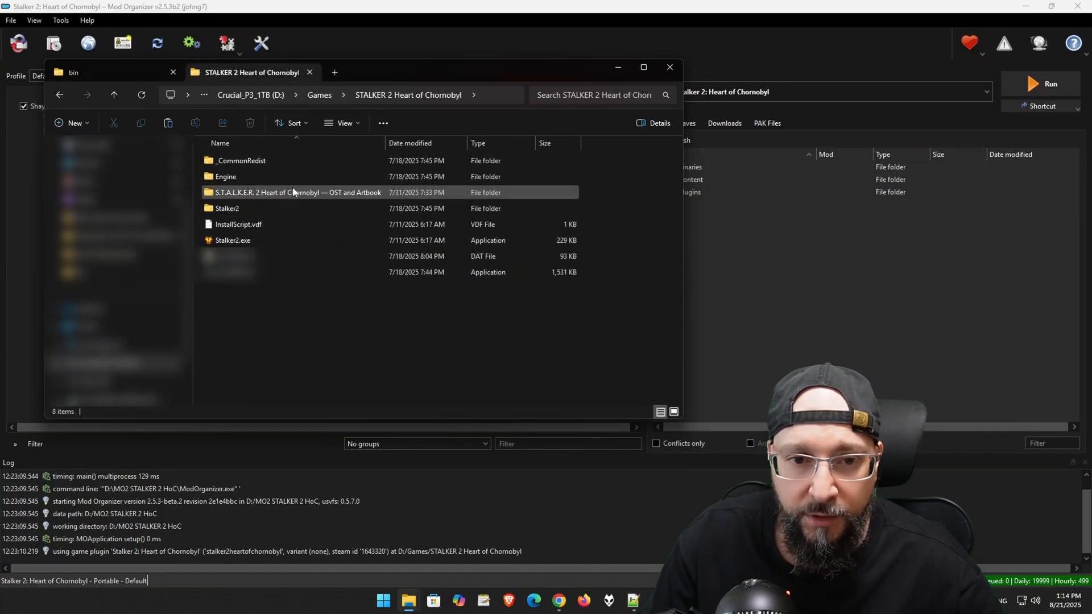
pyautogui.moveTo(226, 209)
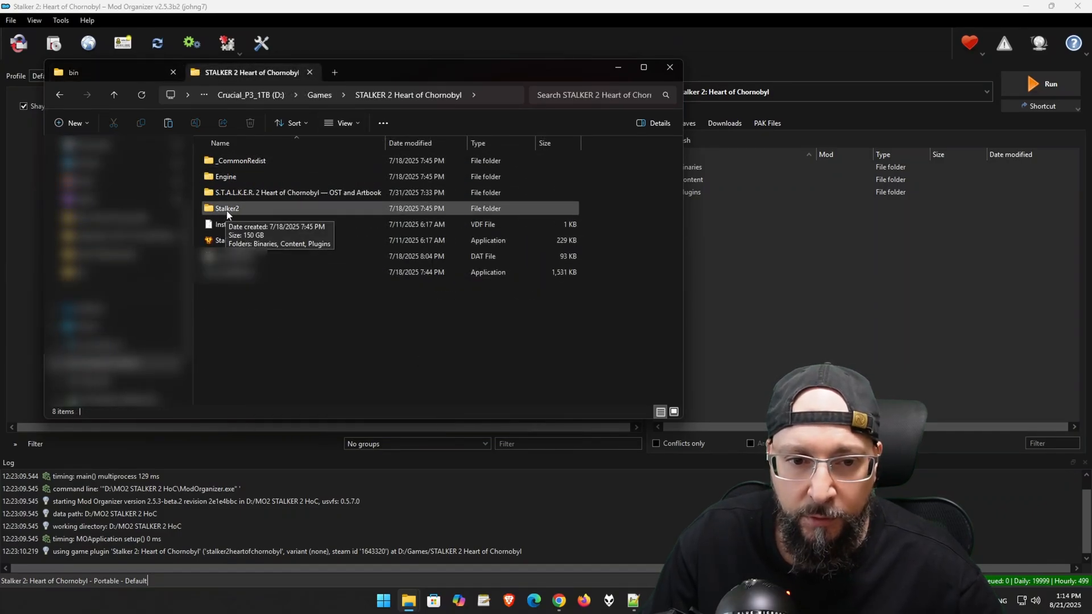
pyautogui.doubleClick(226, 208)
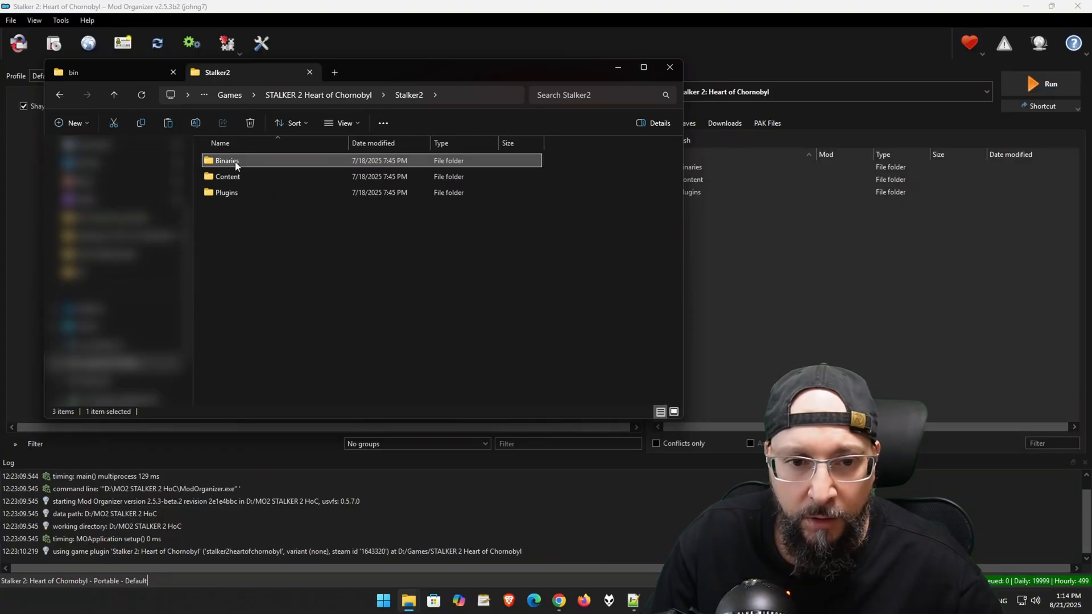
pyautogui.doubleClick(227, 161)
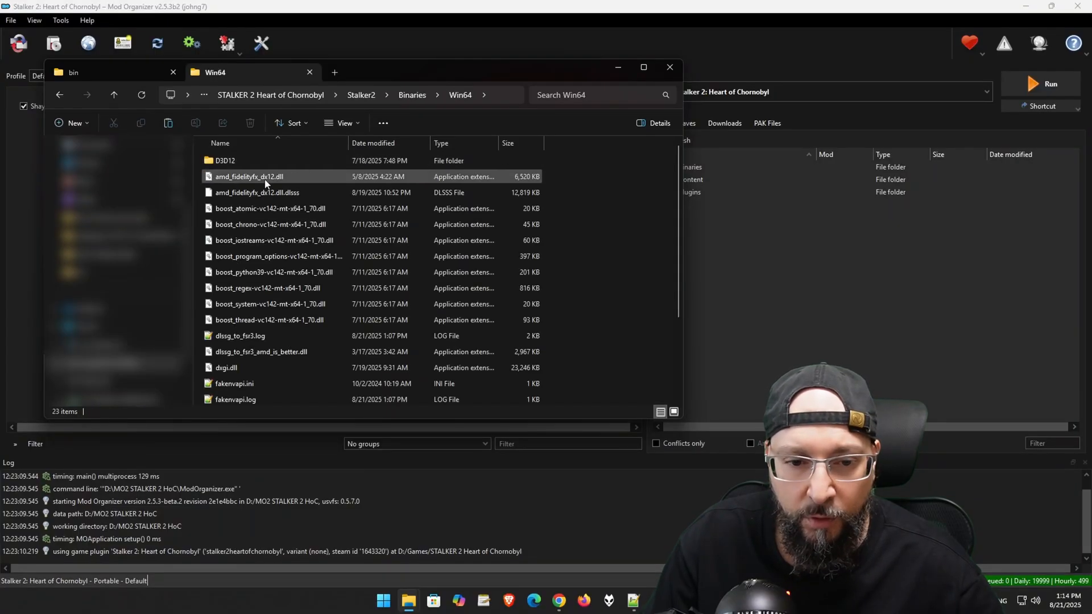
pyautogui.scroll(-3)
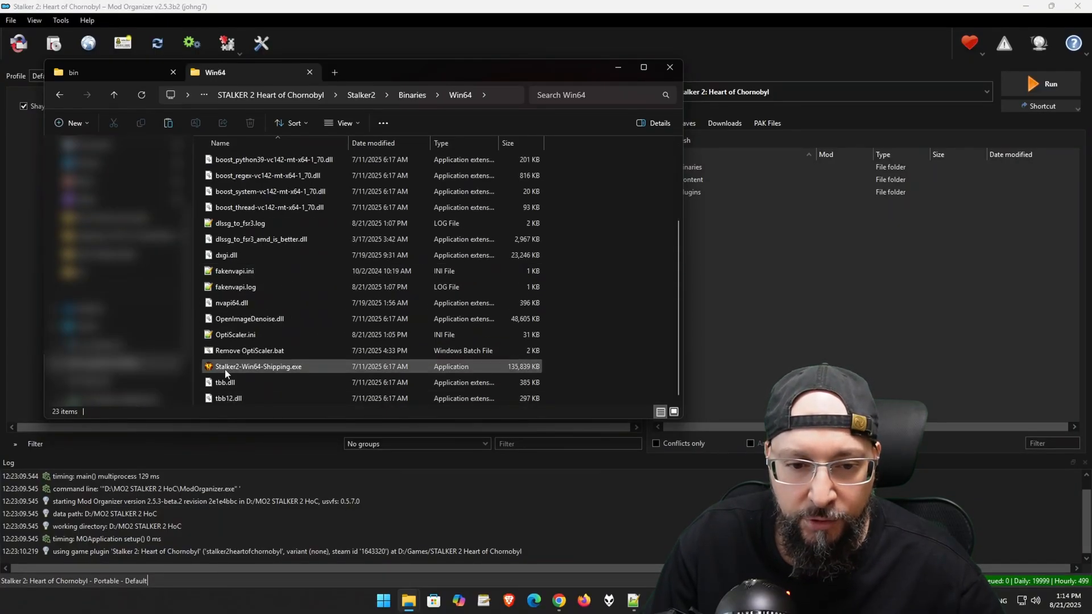
pyautogui.scroll(3)
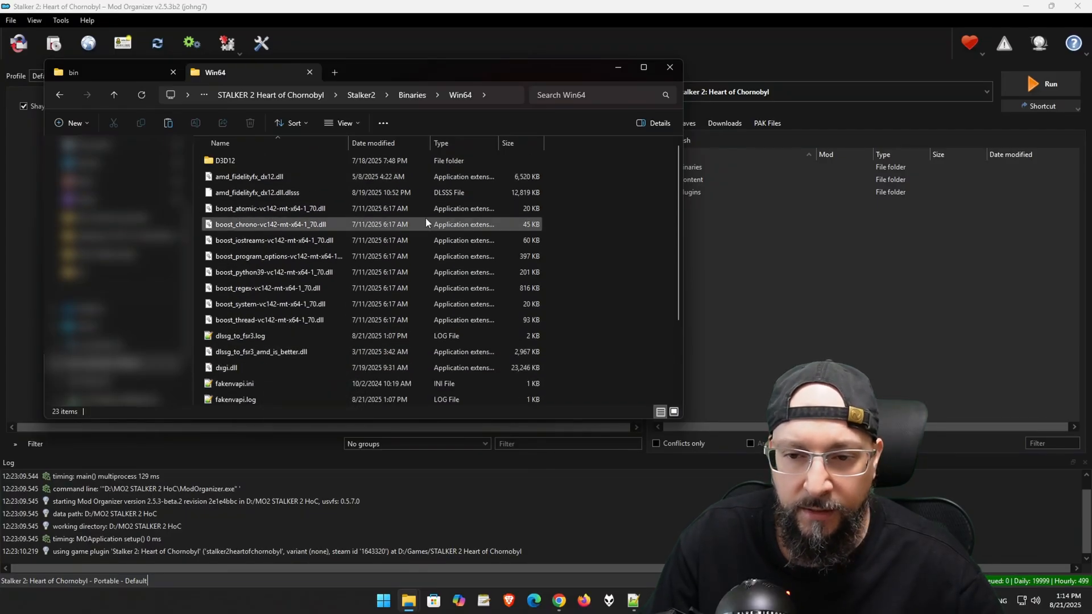
pyautogui.moveTo(248, 177)
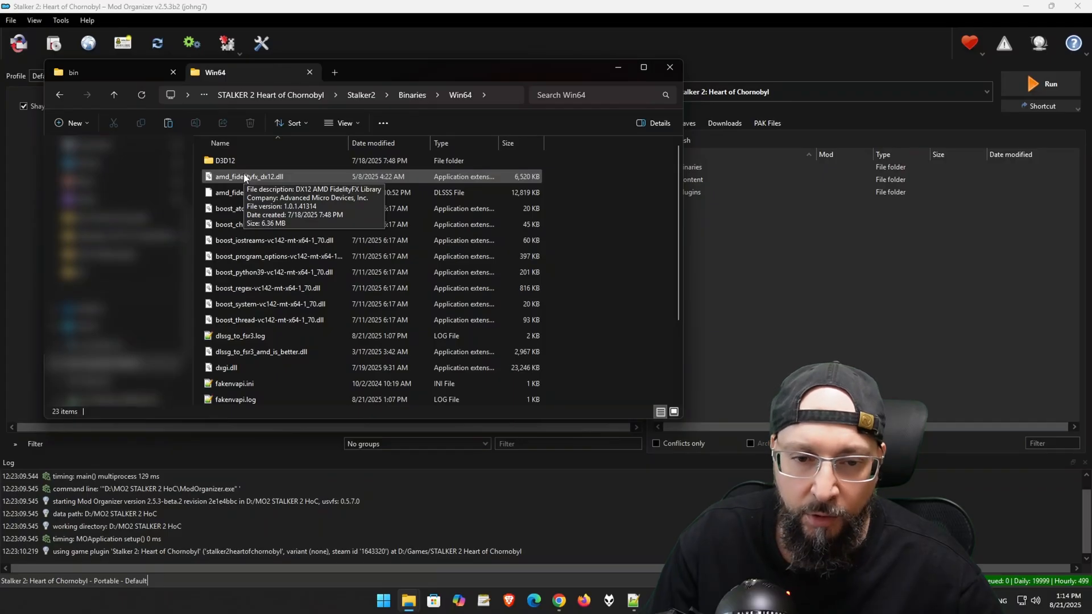
# Step: Paste the cut 12,819 KB amd_fidelityfx_dx12.dll into Win64, replacing the older 6,520 KB copy
pyautogui.rightClick(672, 175)
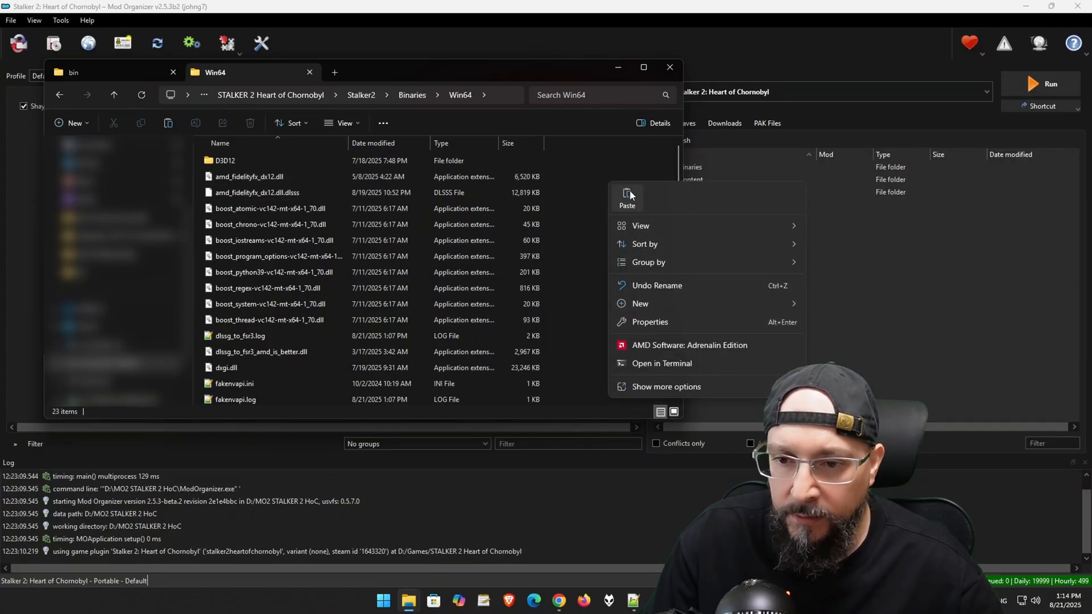
pyautogui.click(627, 199)
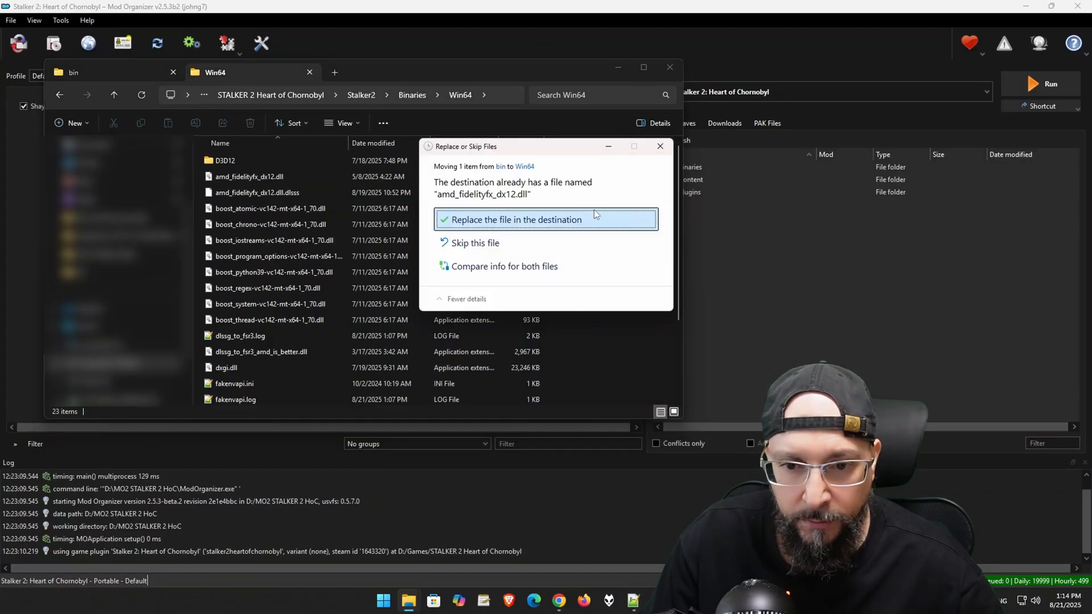
pyautogui.click(516, 219)
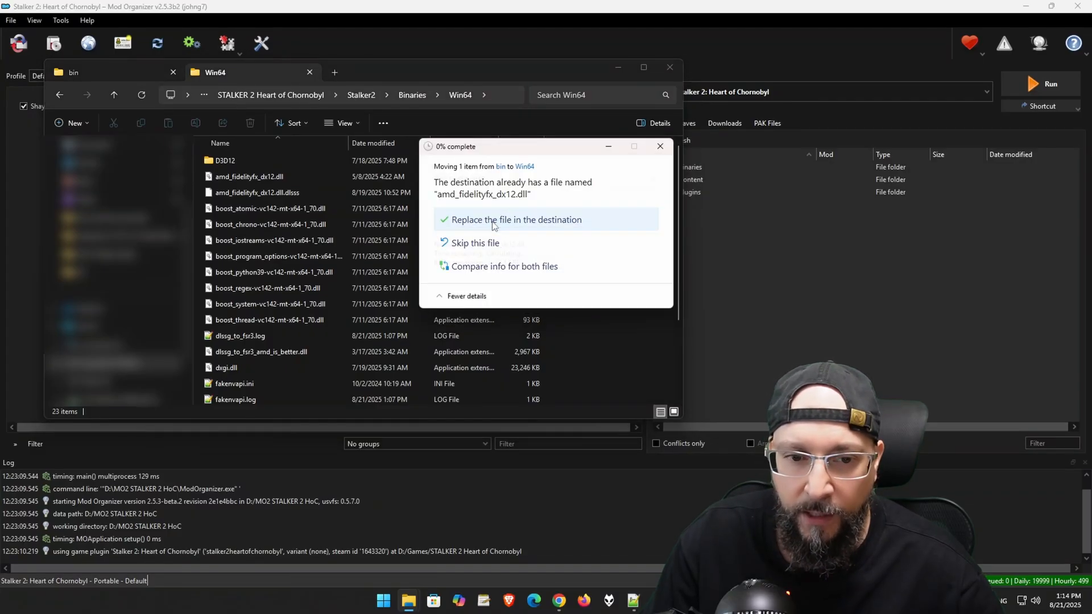
pyautogui.click(517, 219)
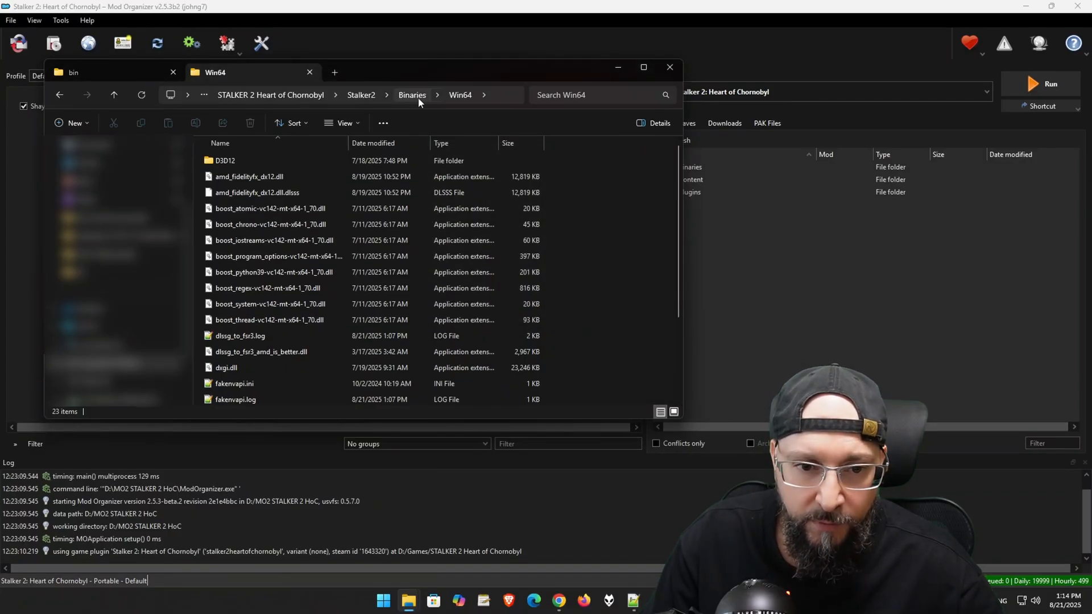
pyautogui.moveTo(248, 176)
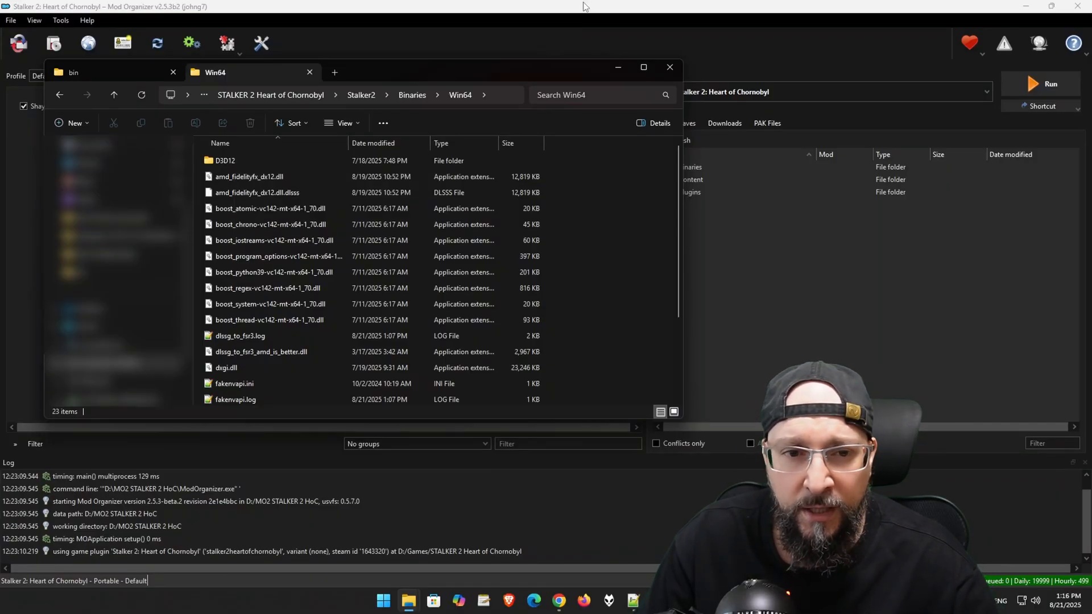
# Step: Run Stalker 2 from Mod Organizer 2 so its Load list of saves appears
pyautogui.click(669, 67)
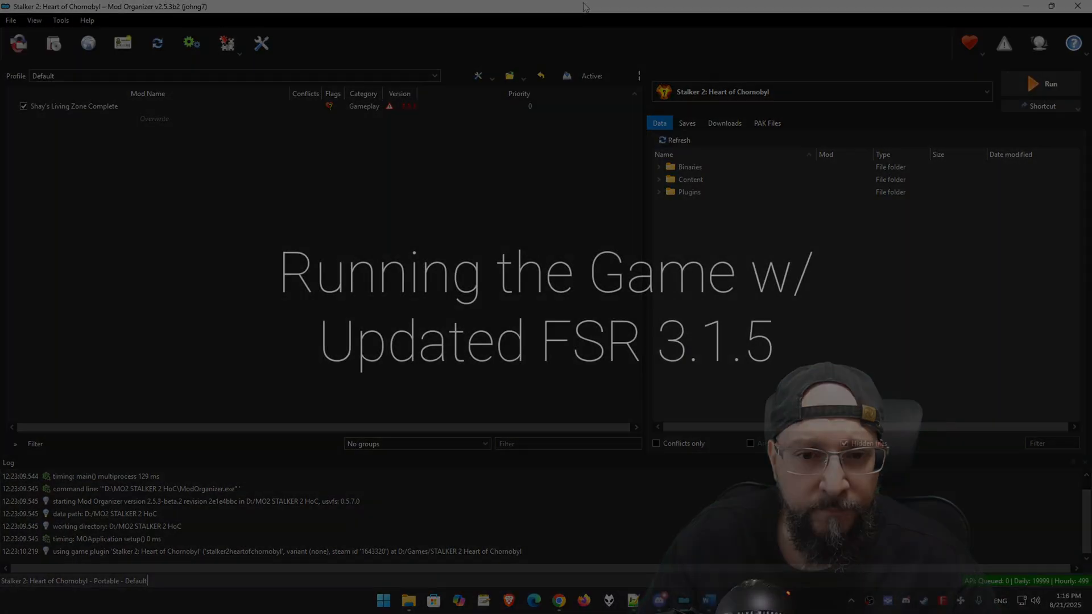
pyautogui.moveTo(1050, 84)
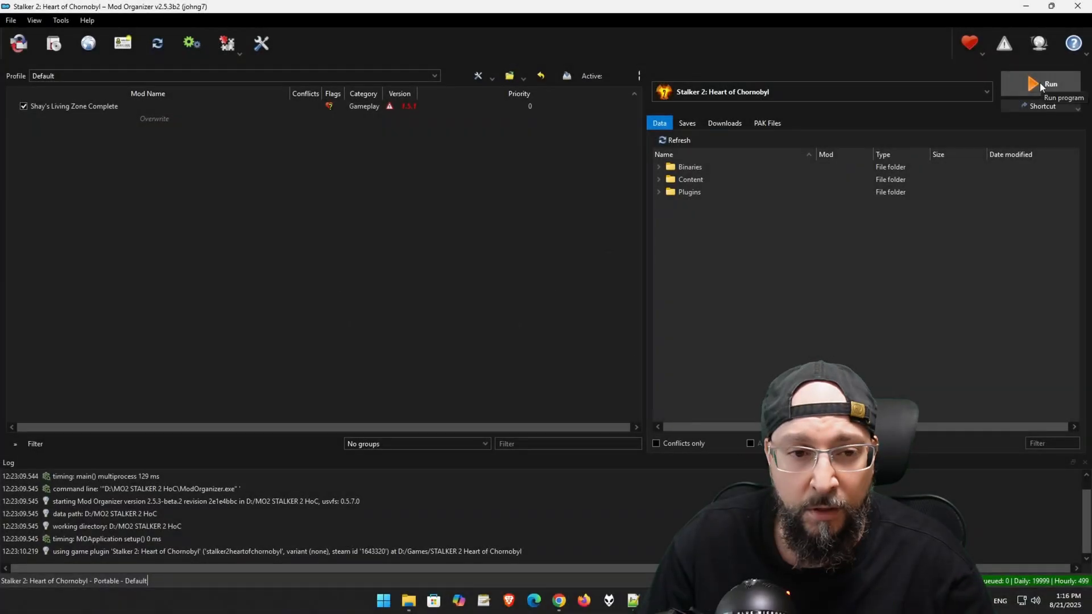
pyautogui.click(1049, 84)
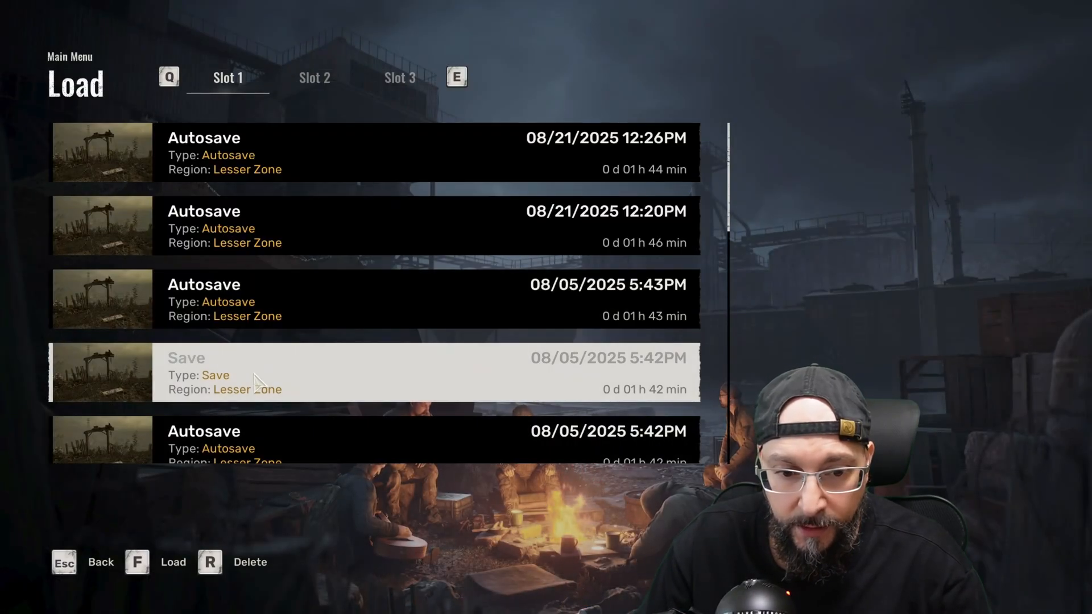
# Step: Load the highlighted save, placing the player inside the ruined house
pyautogui.press('f')
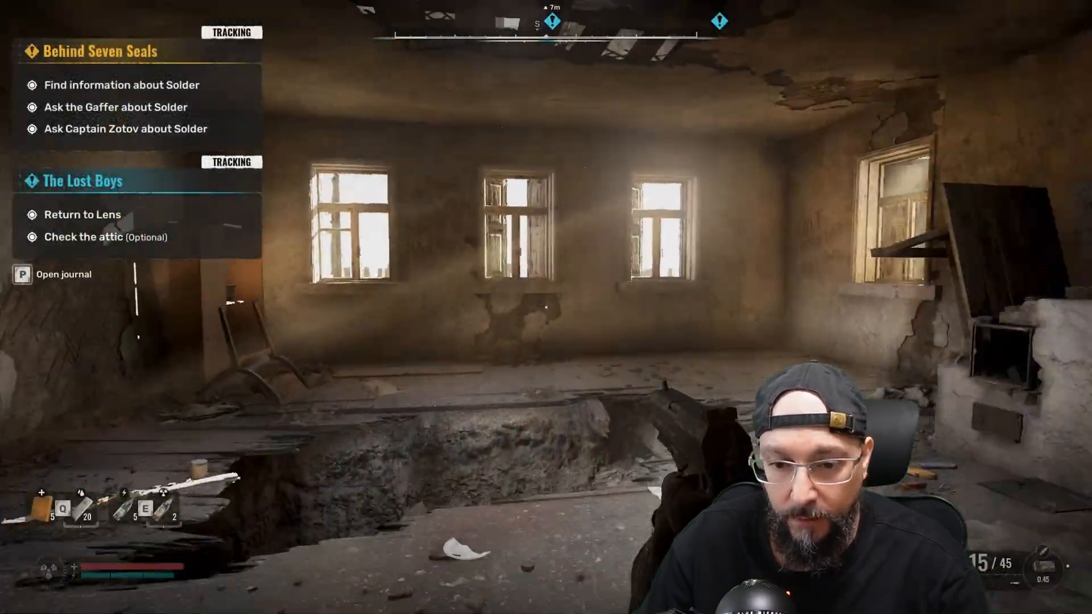
pyautogui.moveTo(546, 307)
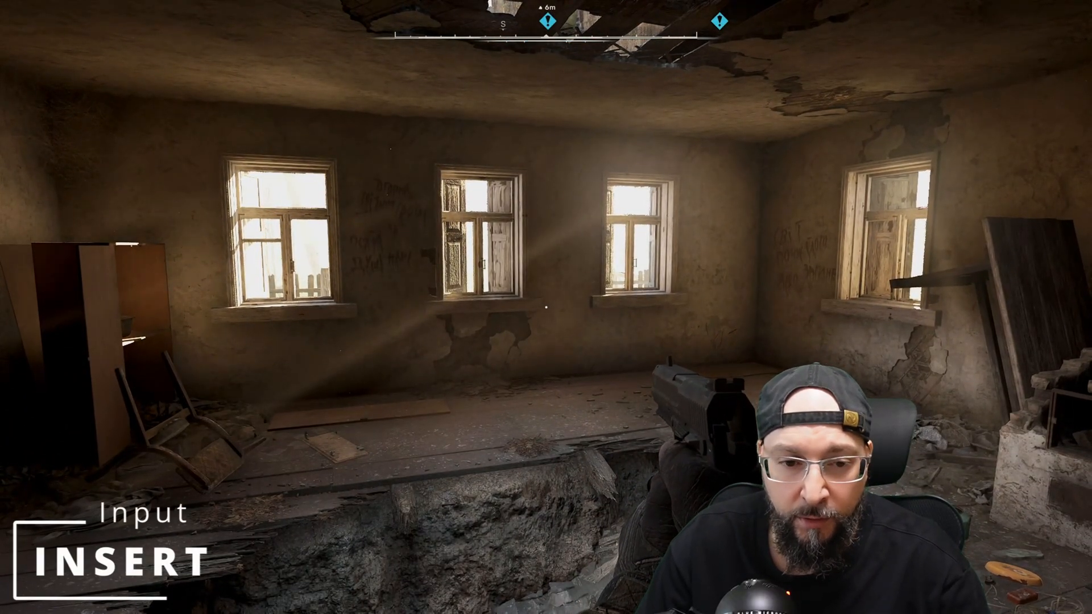
# Step: Confirm OptiScaler reports FSR 3.1.5, save its INI and close the overlay
pyautogui.press('insert')
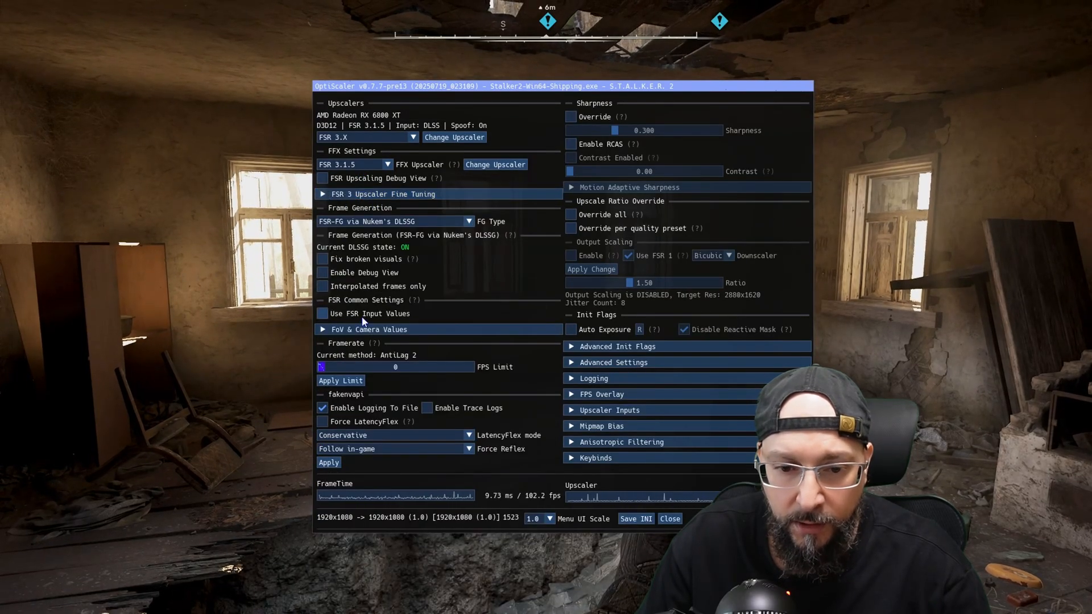
pyautogui.click(635, 519)
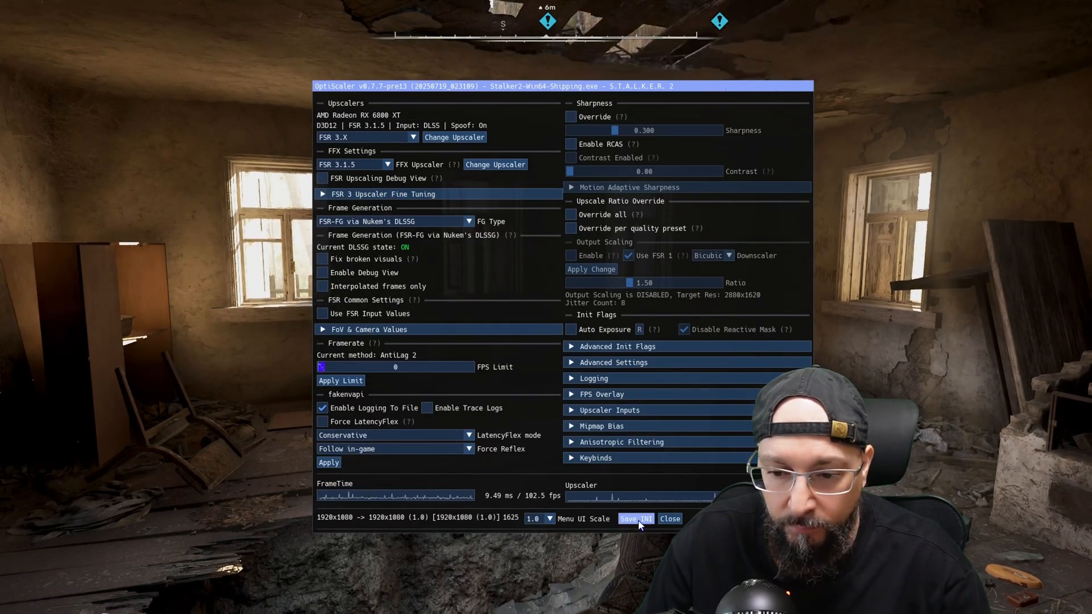
pyautogui.click(669, 518)
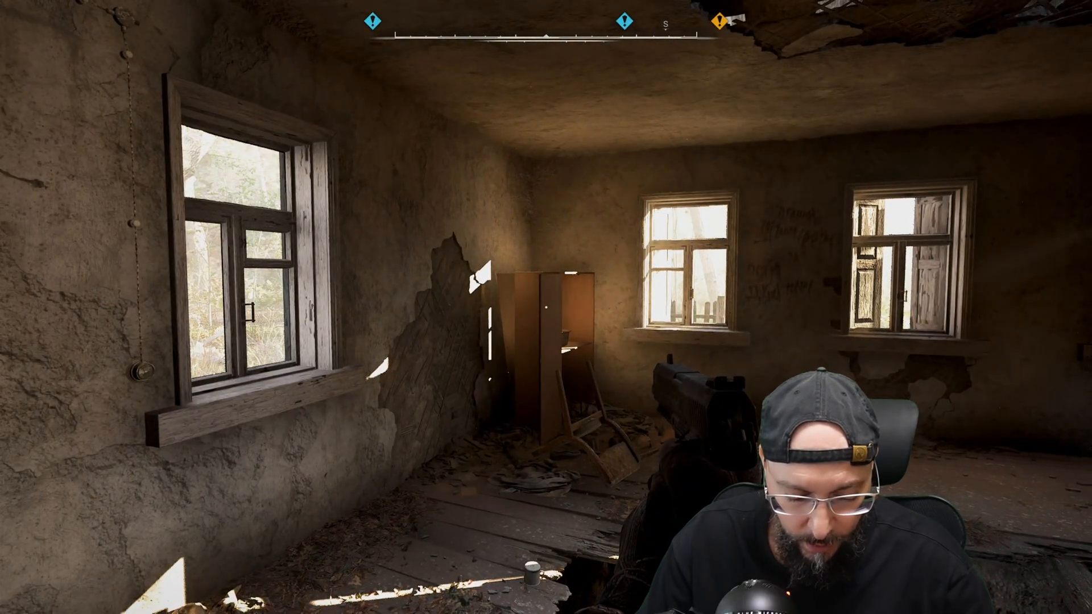
# Step: Cycle the OptiScaler performance overlay with Alt+Shift+L to the detailed ~94-100 fps readout
pyautogui.press('Alt+Shift+L')
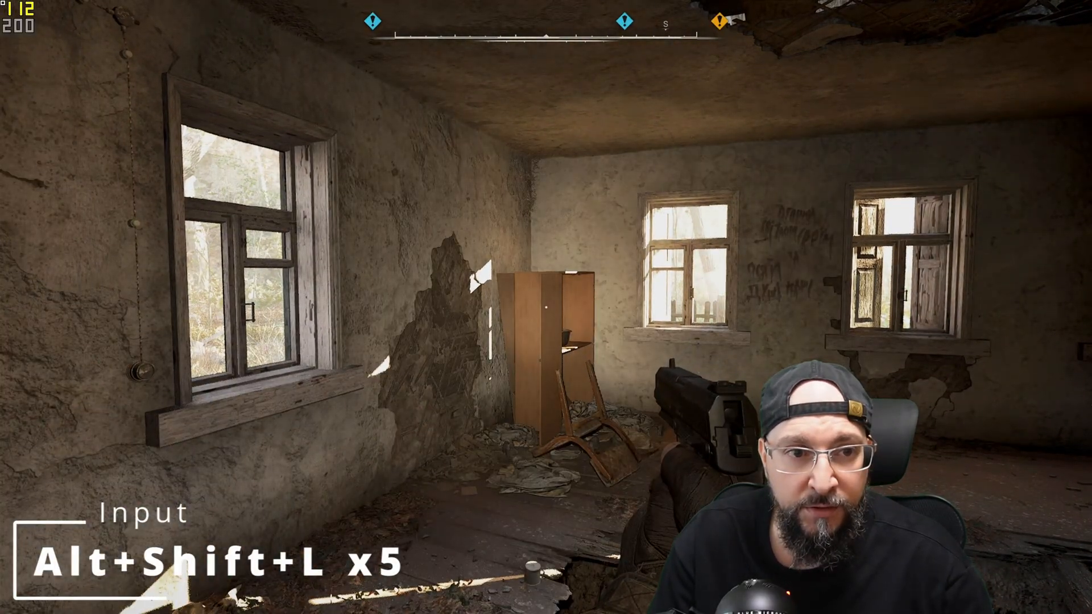
pyautogui.press('Alt+Shift+L')
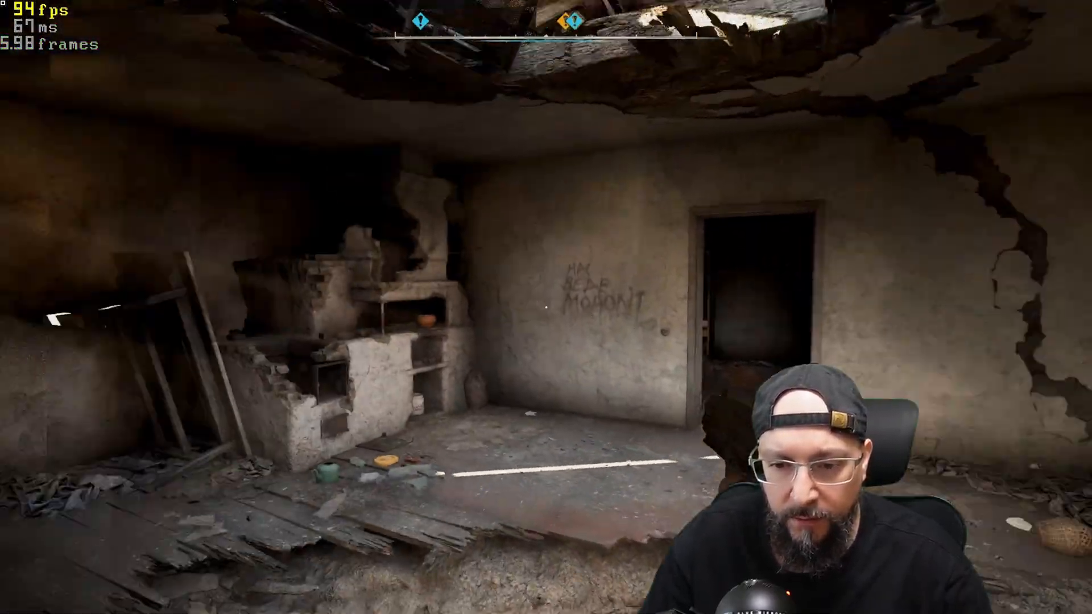
pyautogui.moveTo(546, 307)
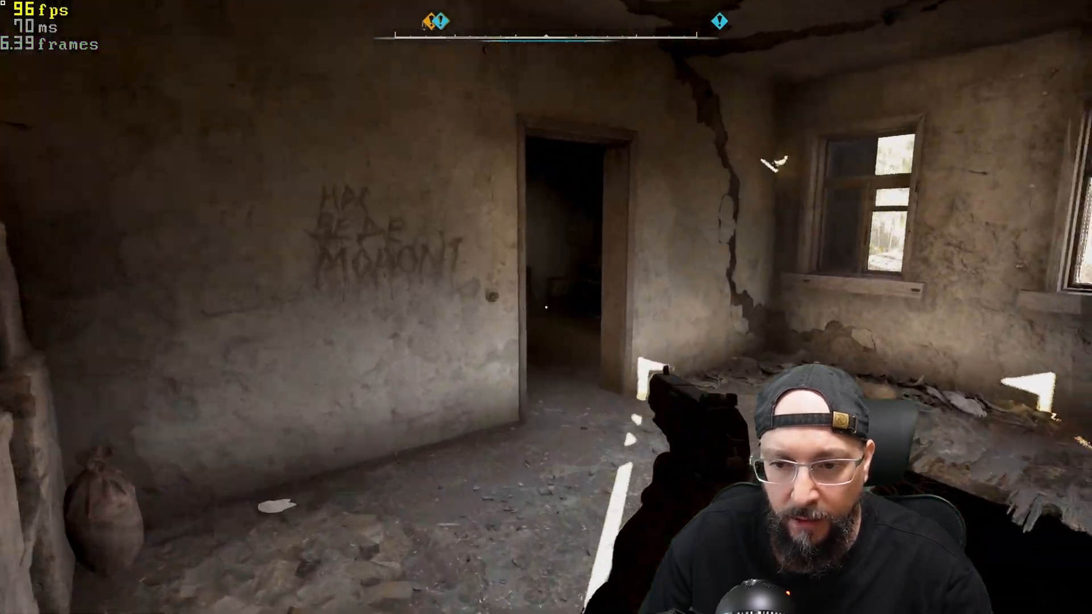
pyautogui.moveTo(546, 307)
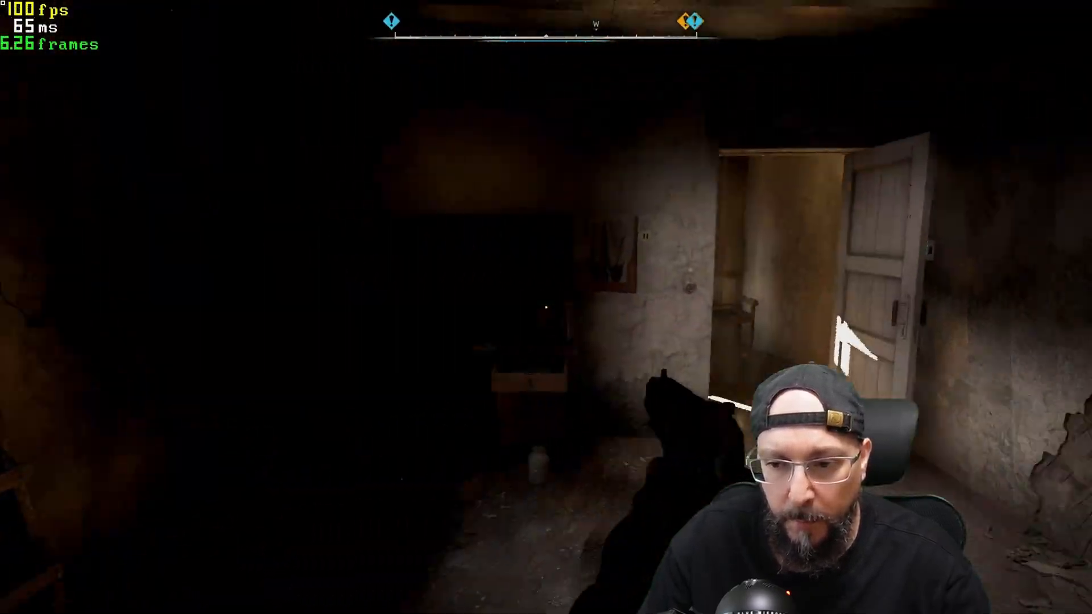